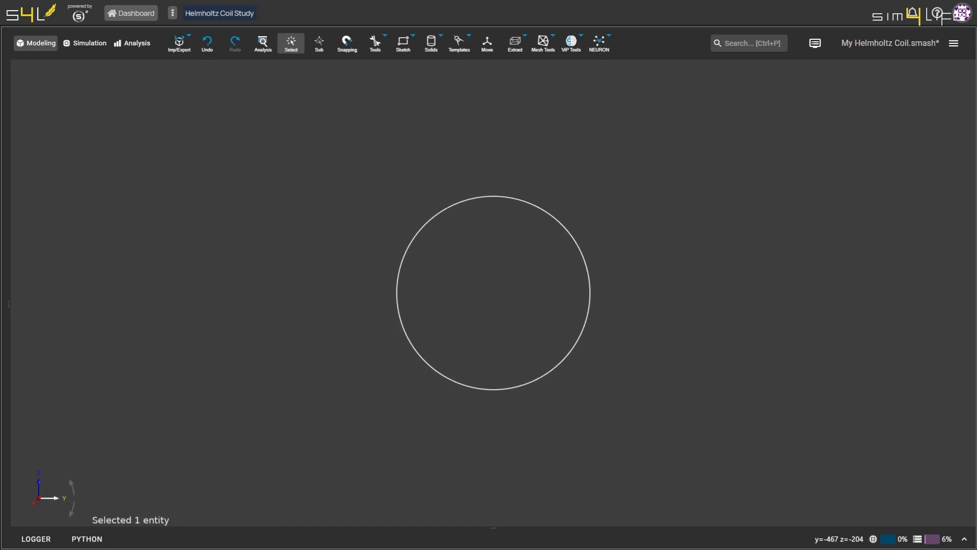
Preview the two coils in the Simulation view, then go to the Sim4Life Lite sign-in page.
click(89, 42)
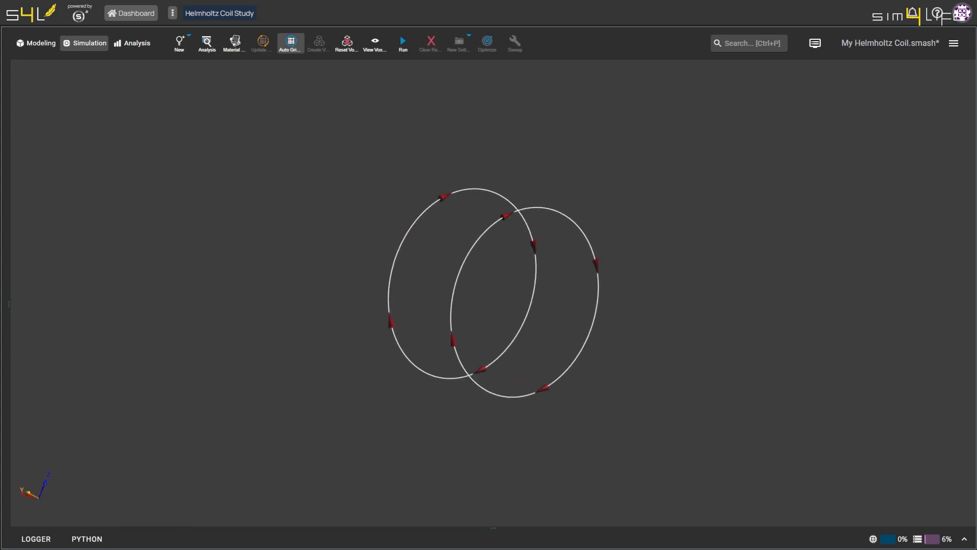
click(135, 43)
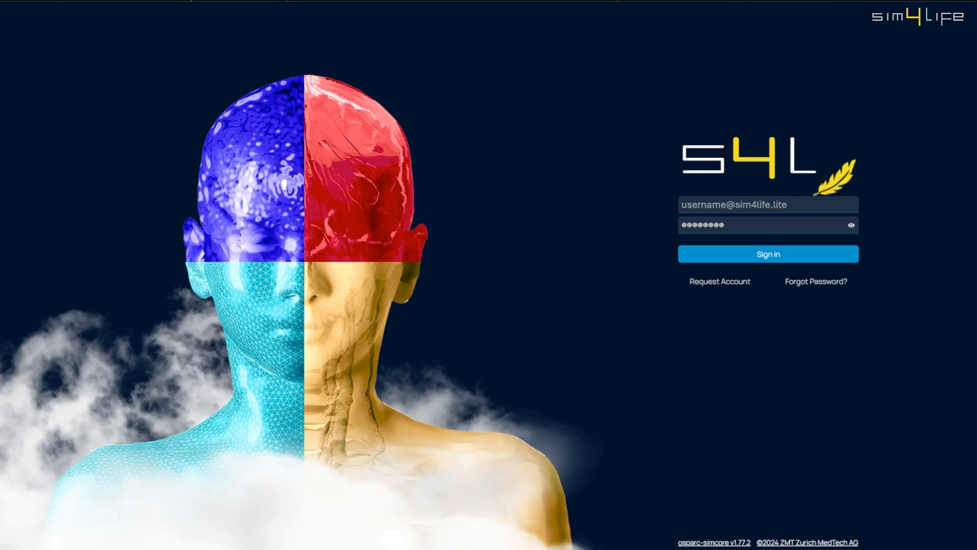
Sign in to the dashboard and browse the tutorials library before returning to Projects.
click(768, 253)
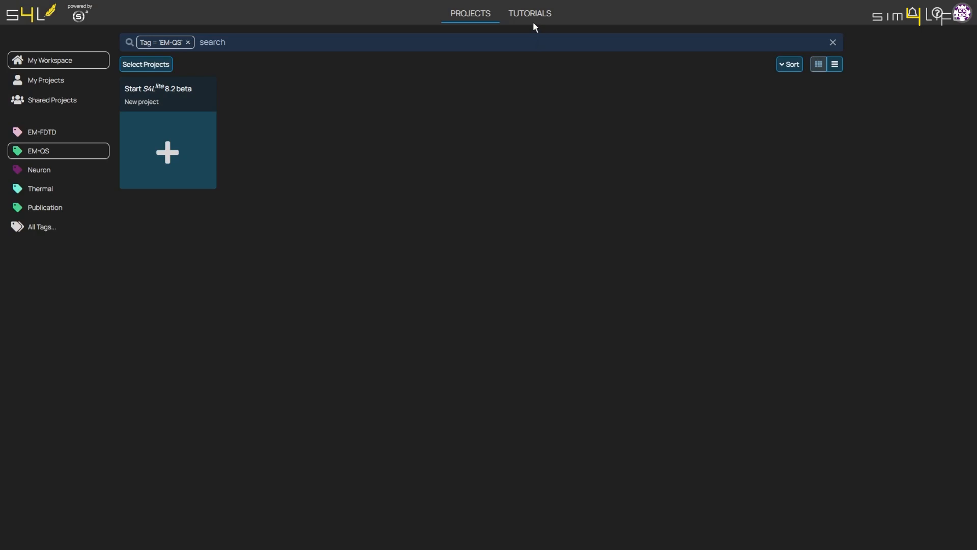
click(529, 14)
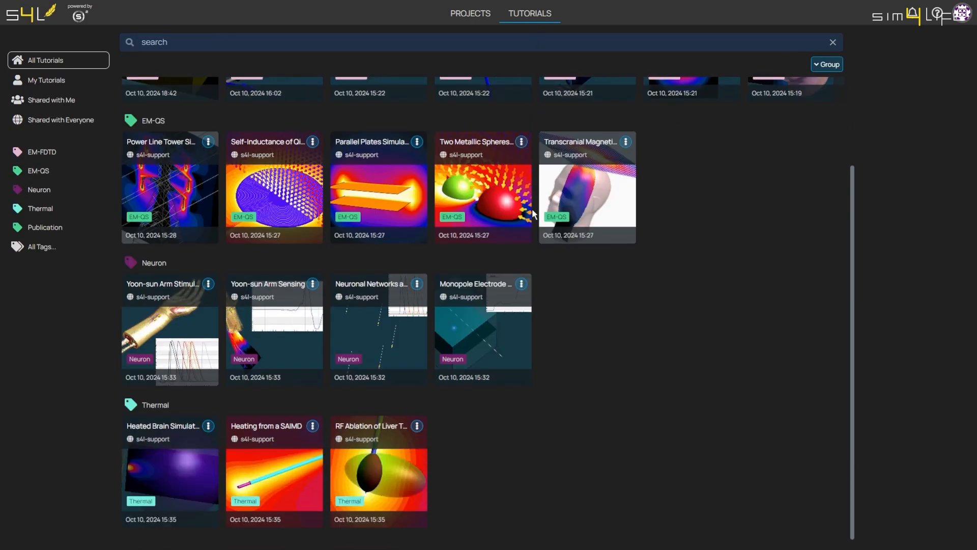
click(42, 152)
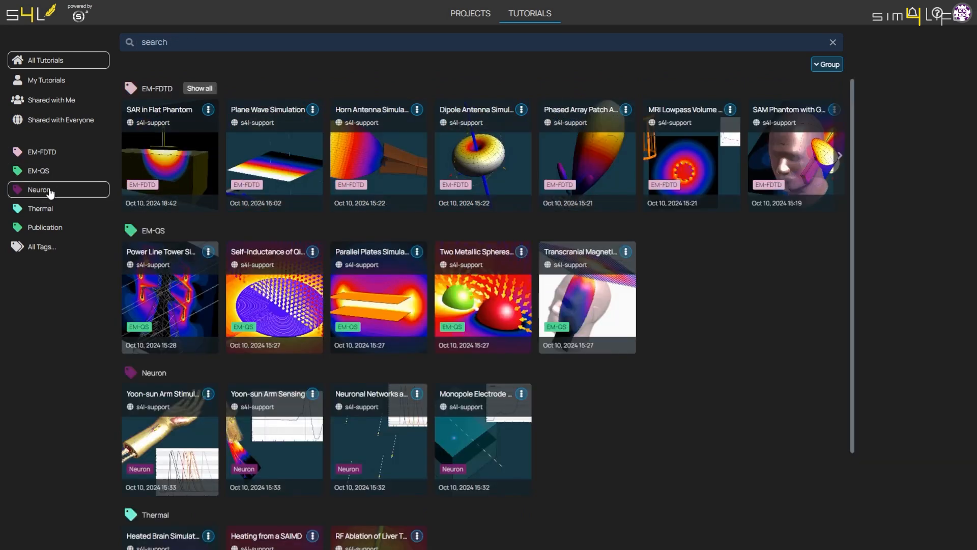
mouse_move(314, 97)
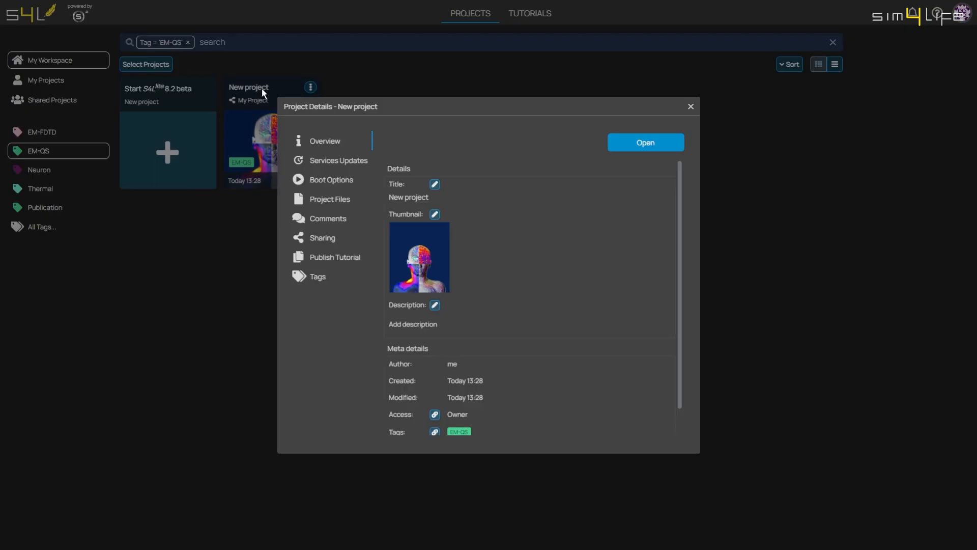
Retitle the new project 'Helmholtz Coil Study' and save the change.
click(434, 184)
text(Helmholtz Coil Study)
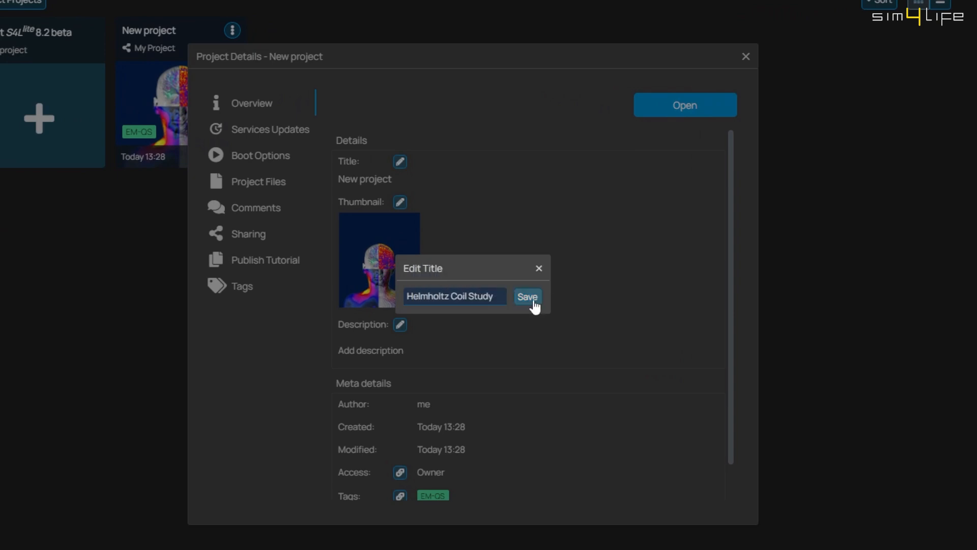
click(527, 296)
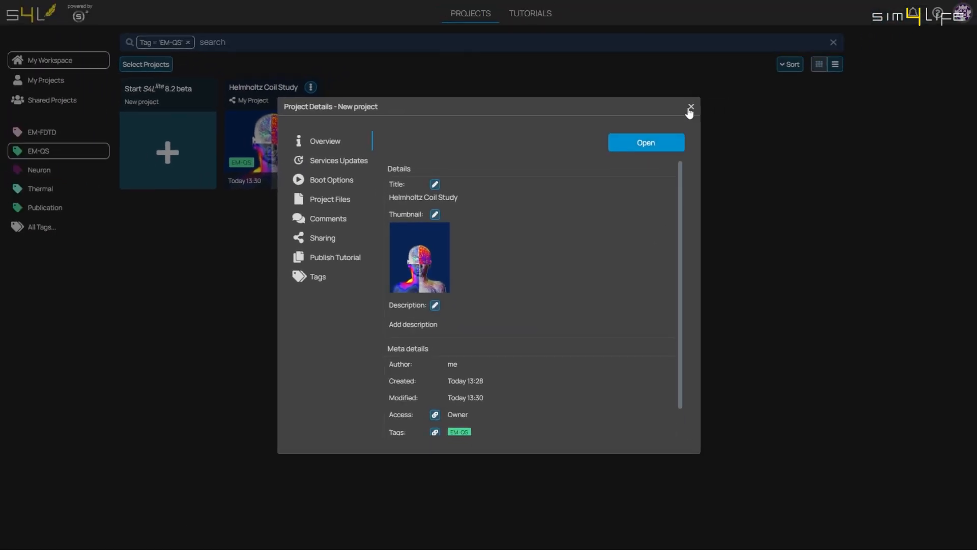
click(690, 107)
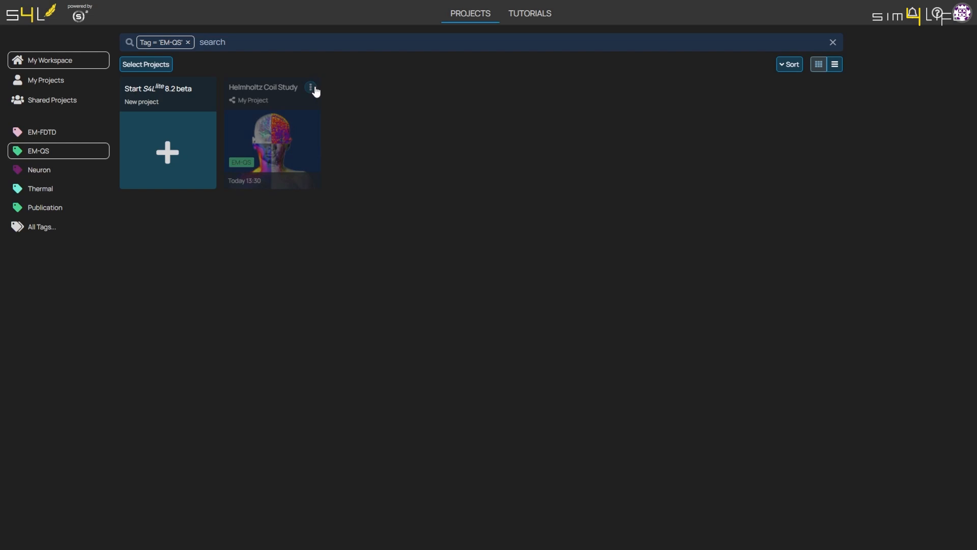
Review the project's Share-with list and copy its sharing link.
click(310, 87)
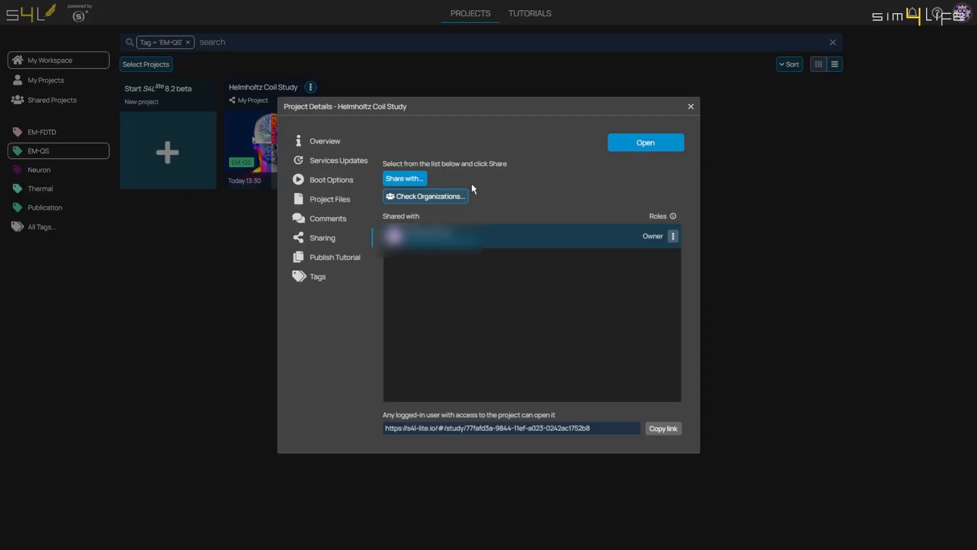
click(404, 178)
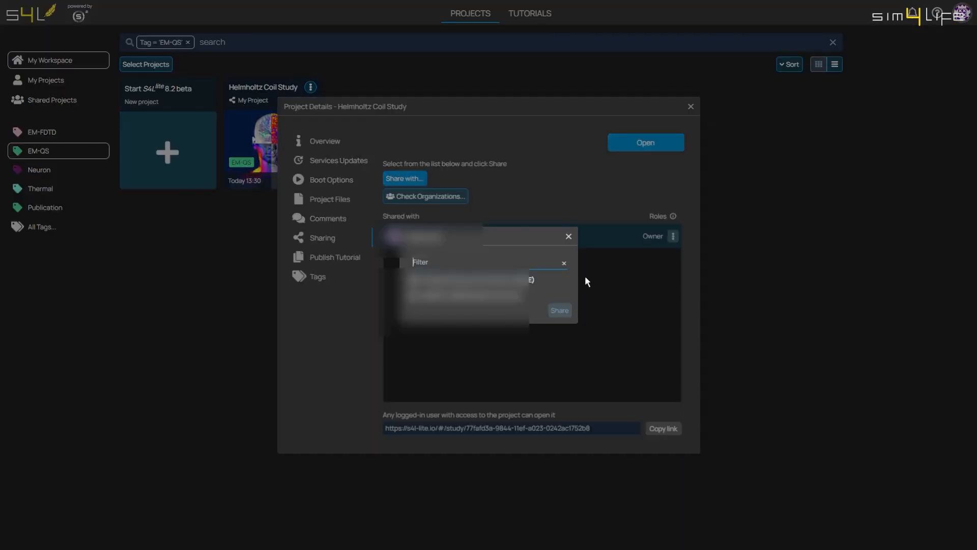
click(568, 235)
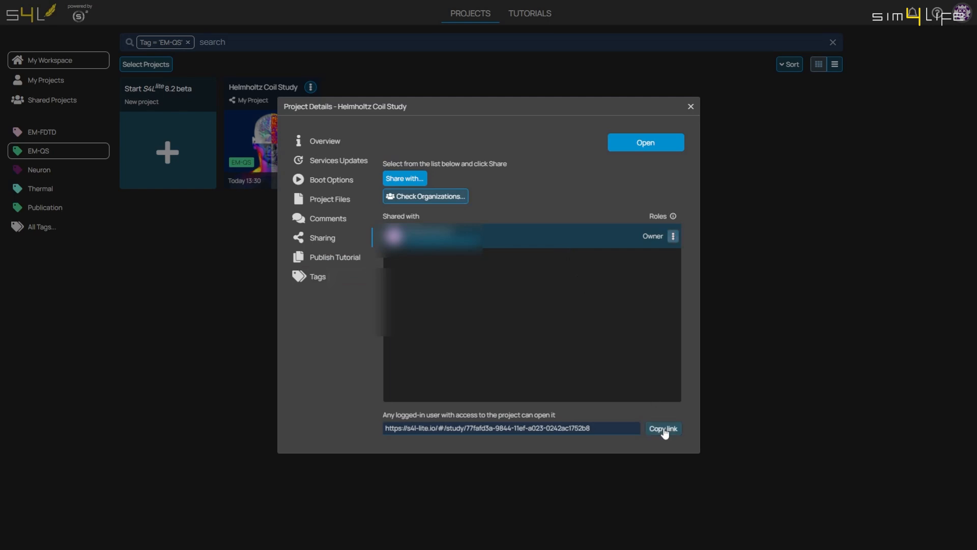
click(691, 106)
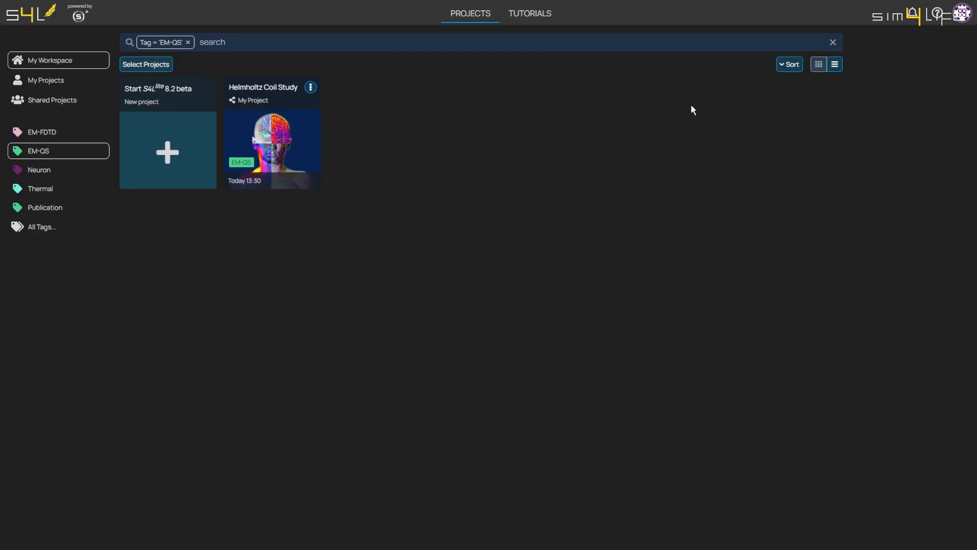
Browse the project files in the sim4life Lite and workspace folders, then open the project for modelling.
click(310, 87)
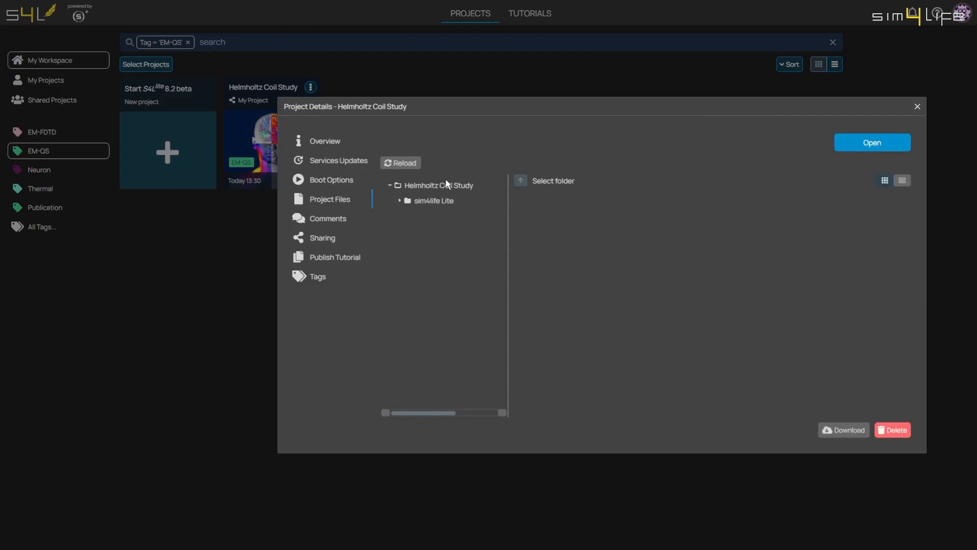
click(433, 200)
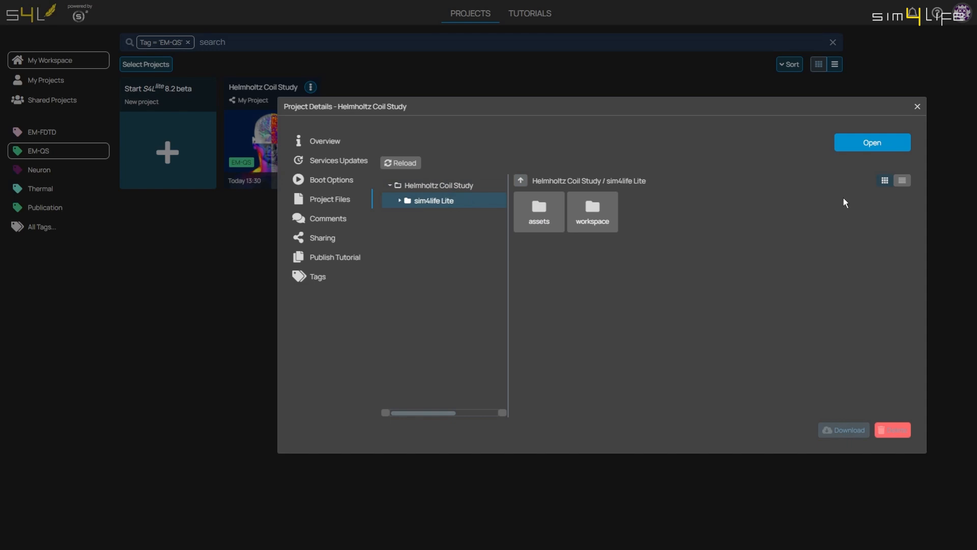
click(902, 181)
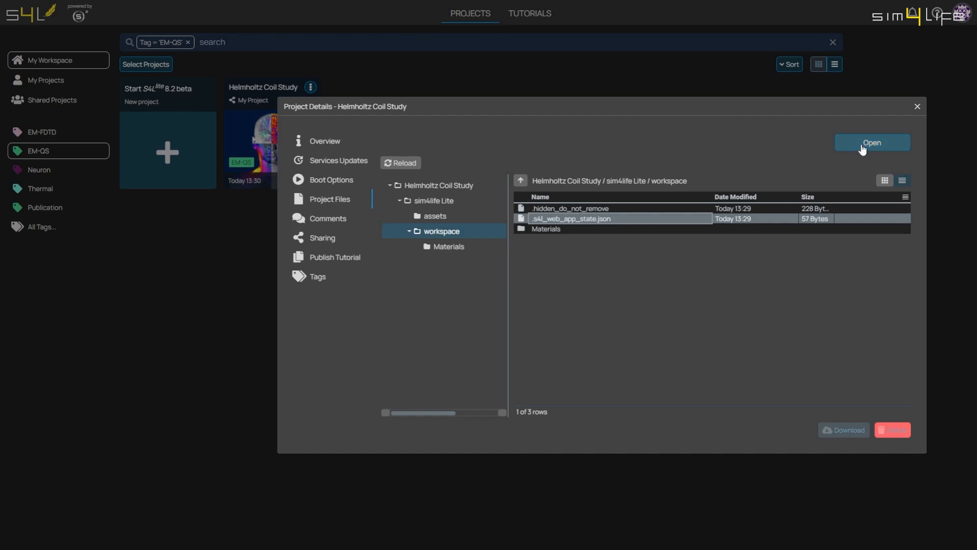
click(872, 143)
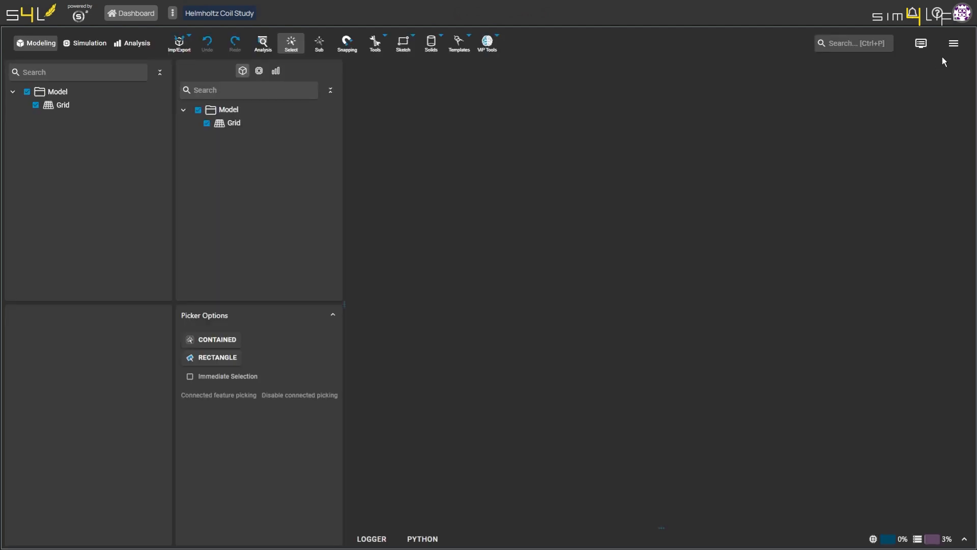
Save the project in the workspace folder as 'My Helmholtz Coil'.
click(955, 42)
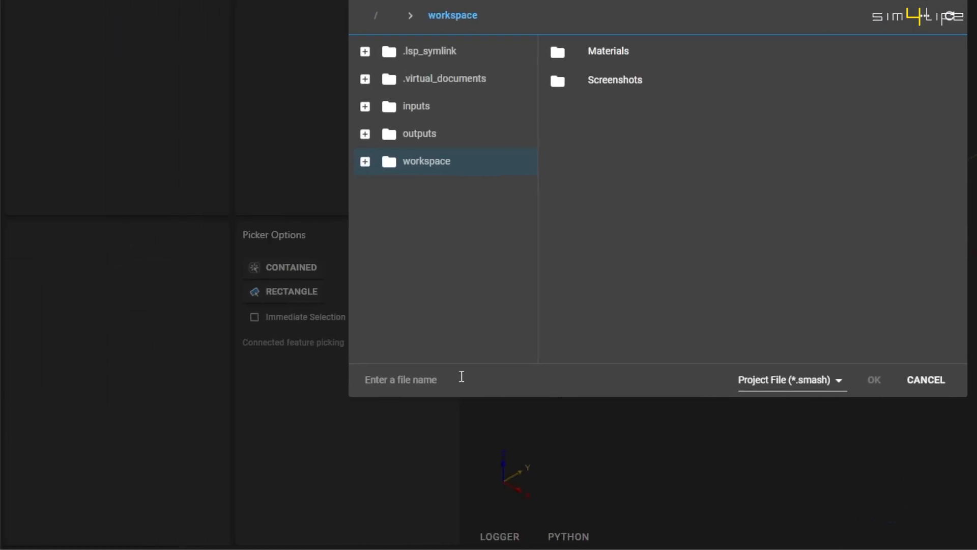
text(My Helmholtz Coil)
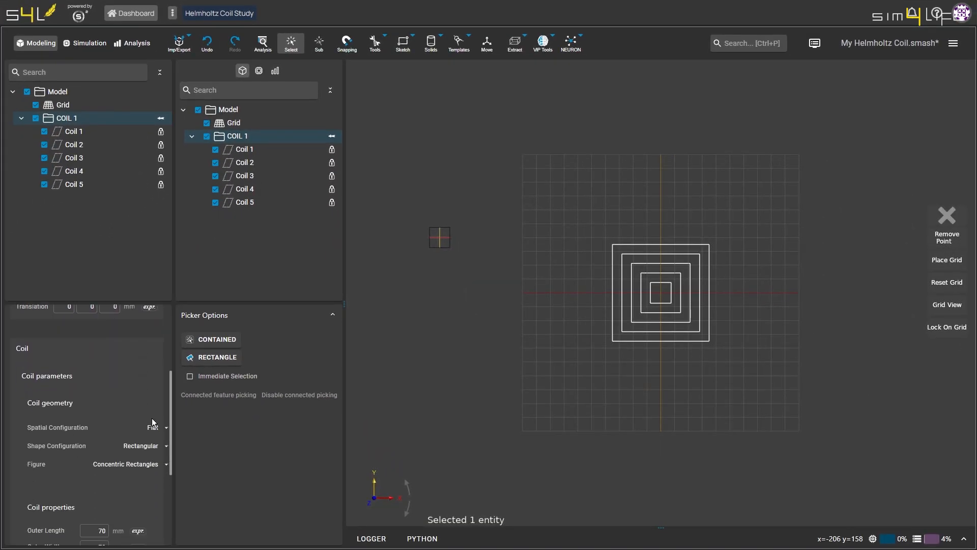
Configure COIL 1 as a circular solenoid with a 100 mm radius.
click(153, 426)
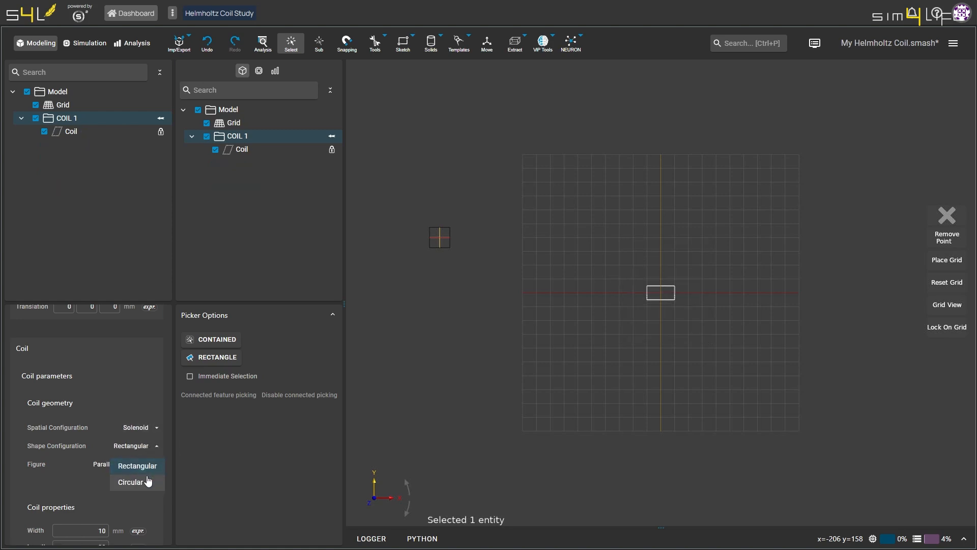
click(131, 482)
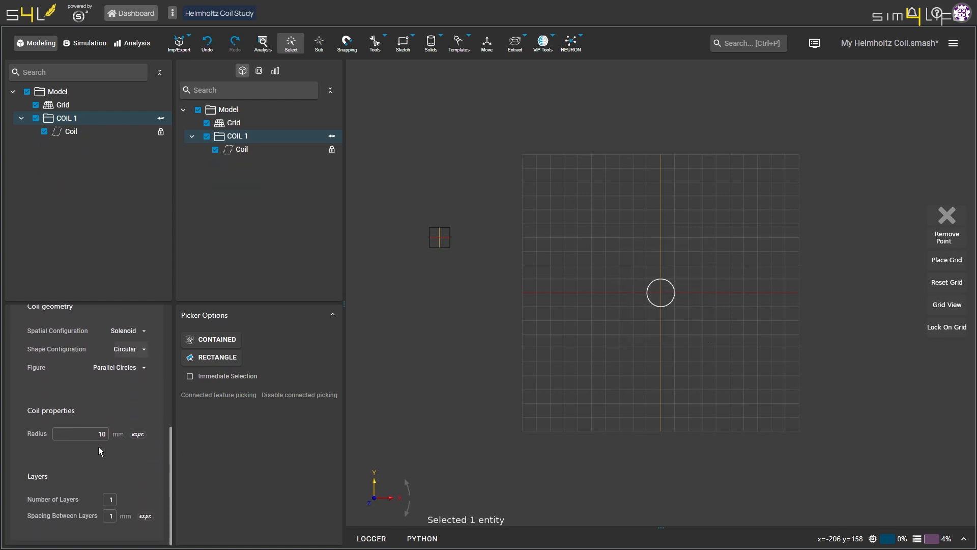
click(79, 433)
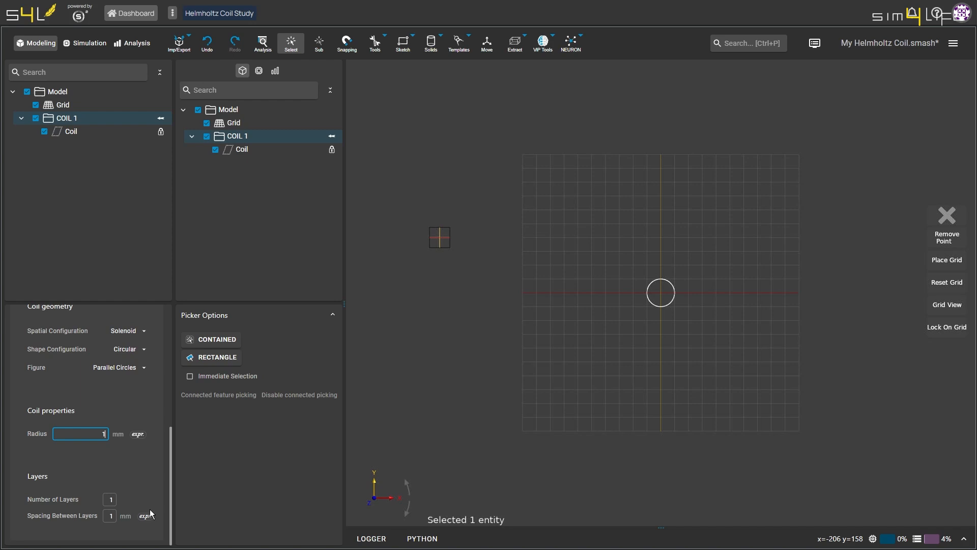
text(100)
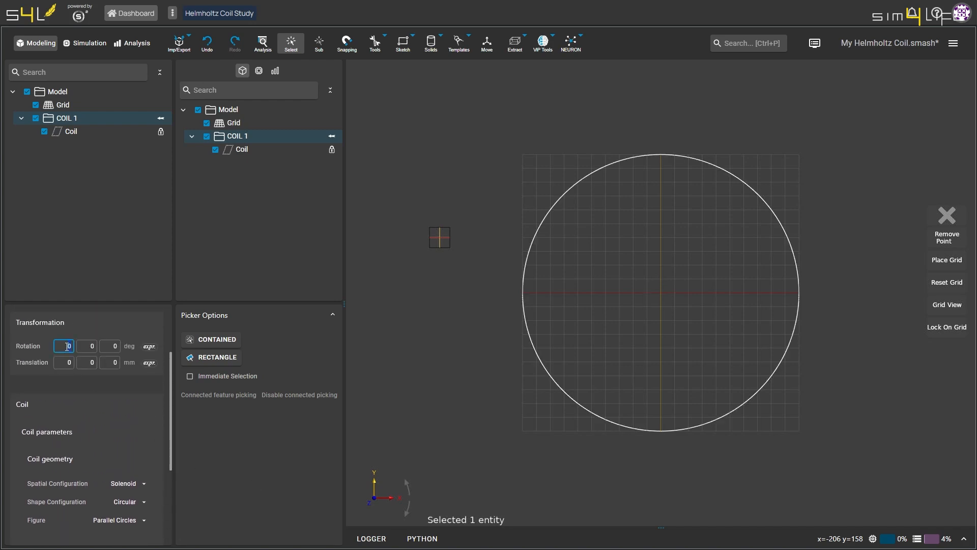
Rotate COIL 1 by 90° about X, translate it -50 mm in Y, and place COIL 2 at +50 mm.
text(90)
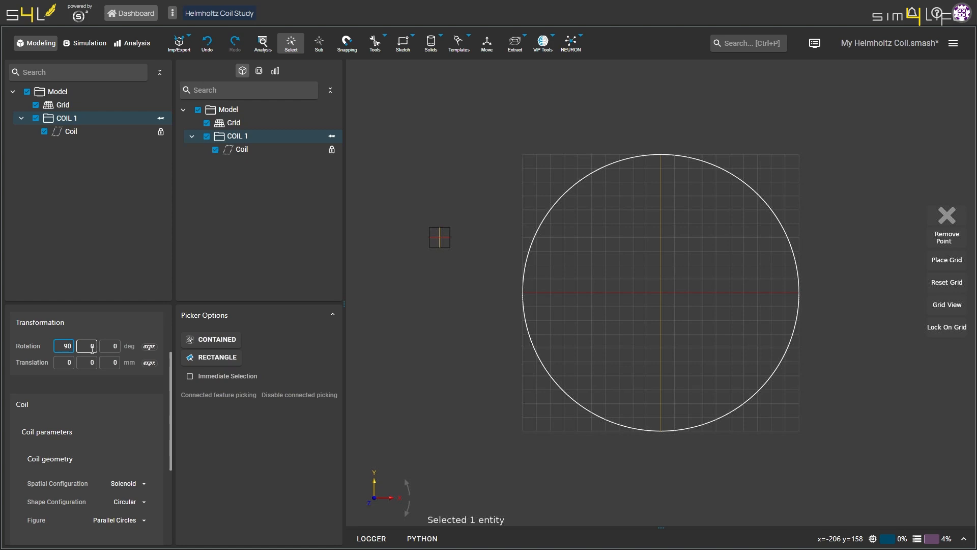
text(-50)
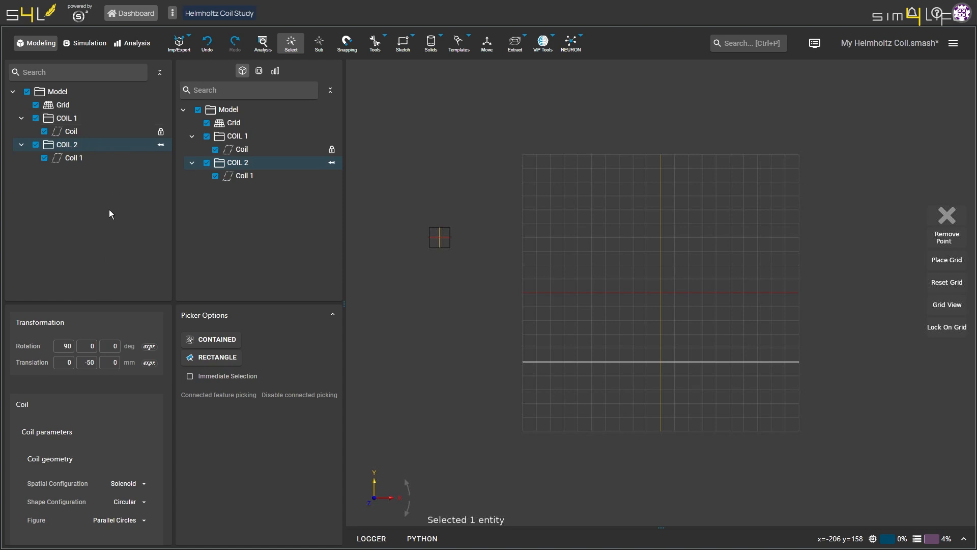
click(87, 362)
text(50)
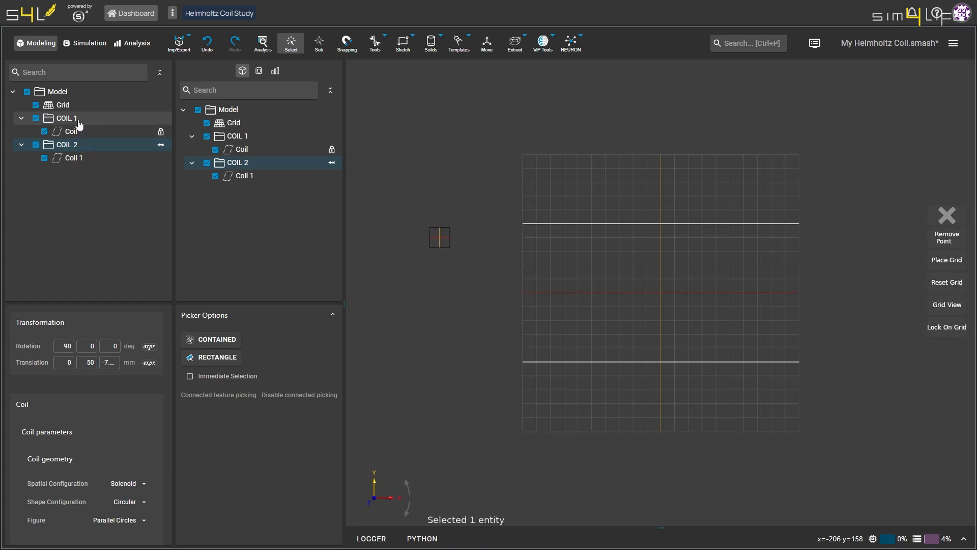
Group both coils and name the group 'Helmholtz Coil'.
right_click(66, 118)
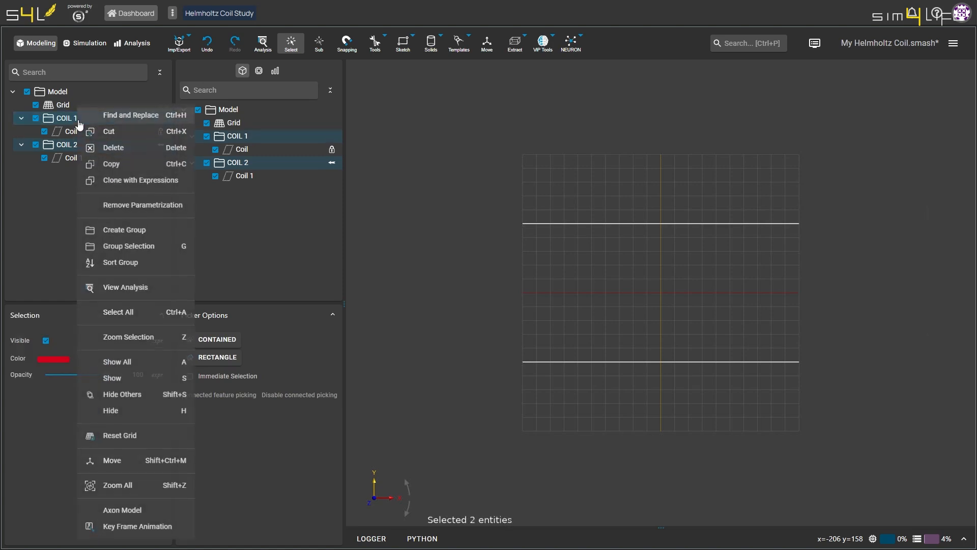
click(124, 229)
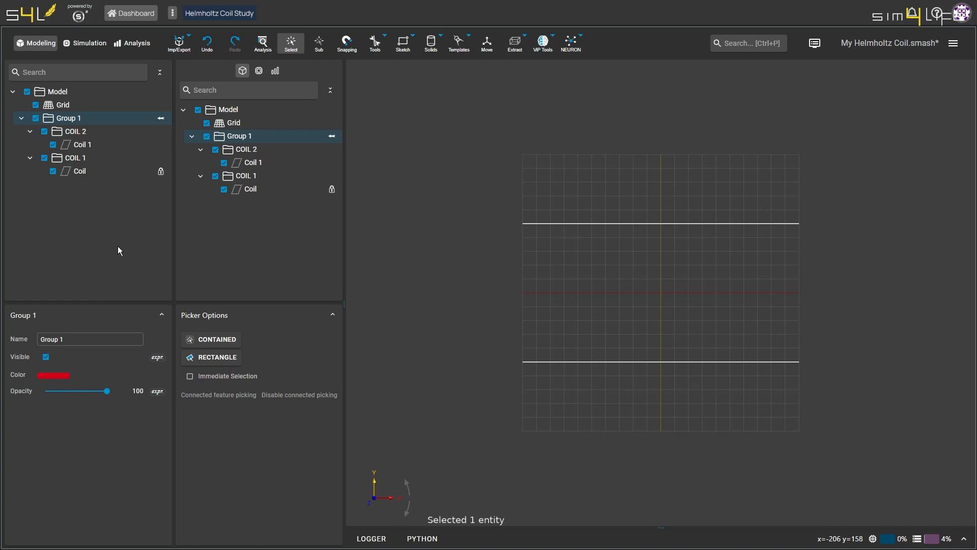
double_click(68, 119)
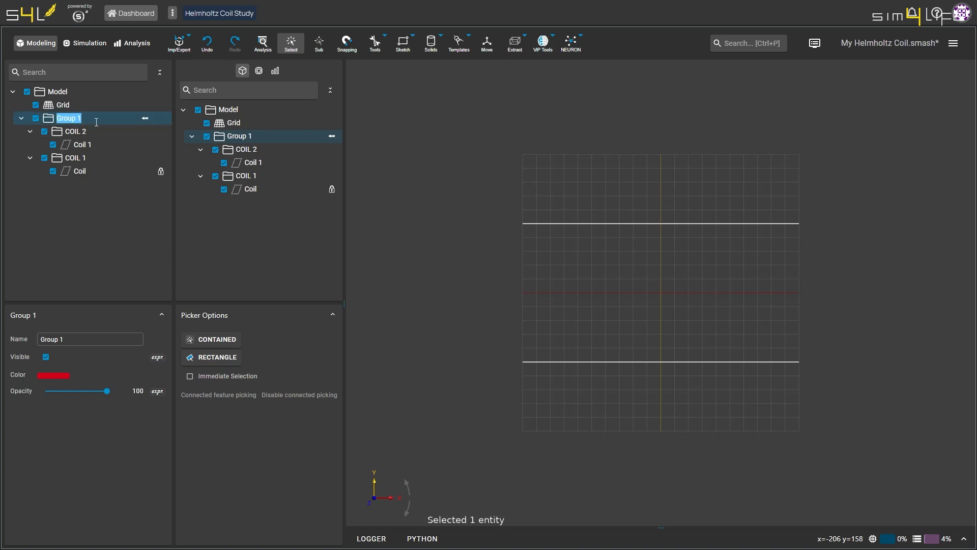
text(Helmholtz Coil)
text(50)
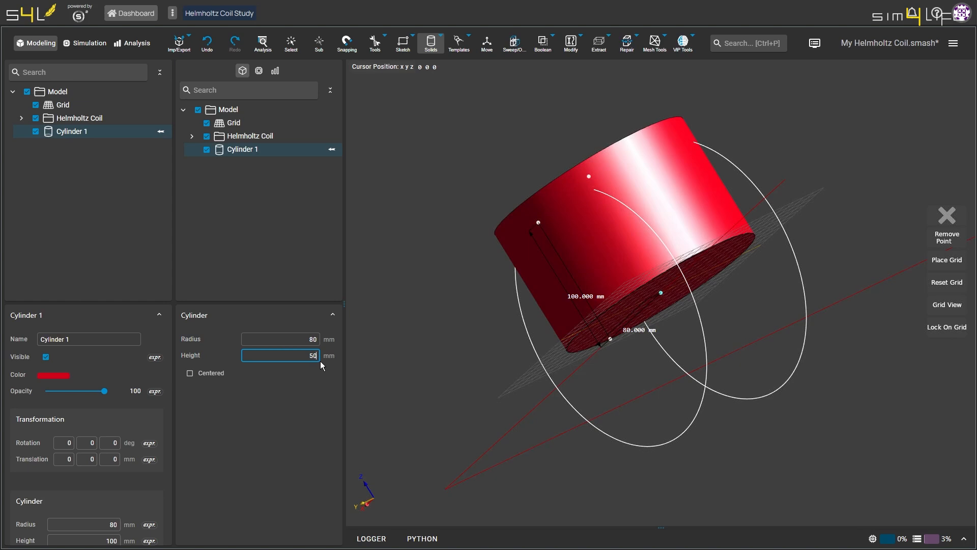
Rename Cylinder 1 between the coils to 'Load'.
click(190, 373)
text(90)
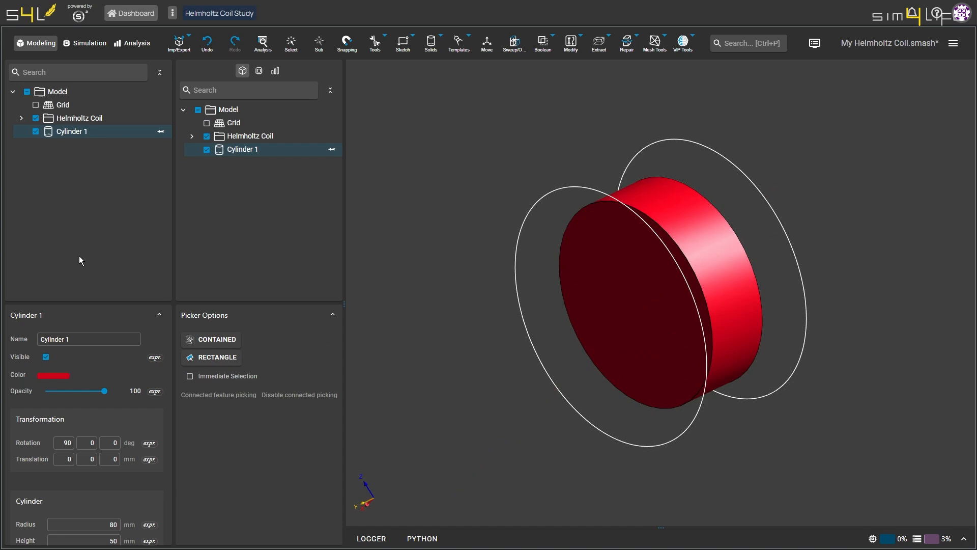
text(Load)
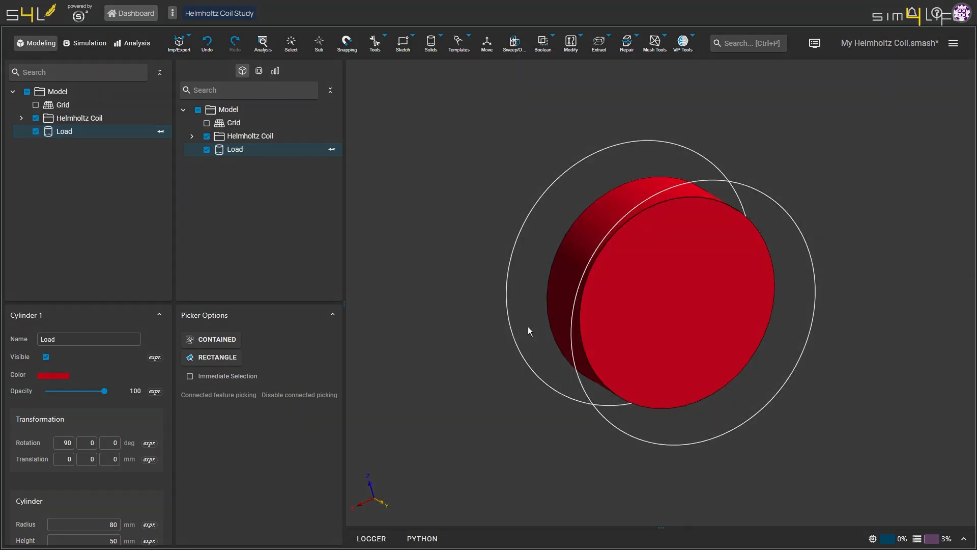
click(81, 118)
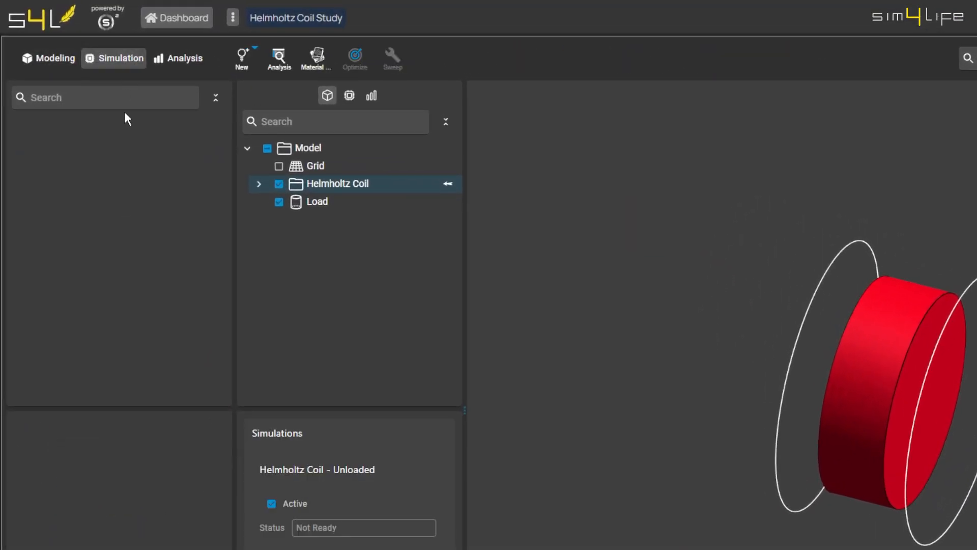
Create an EM LF magneto quasi-static simulation and check its 1000 Hz setup frequency.
right_click(337, 183)
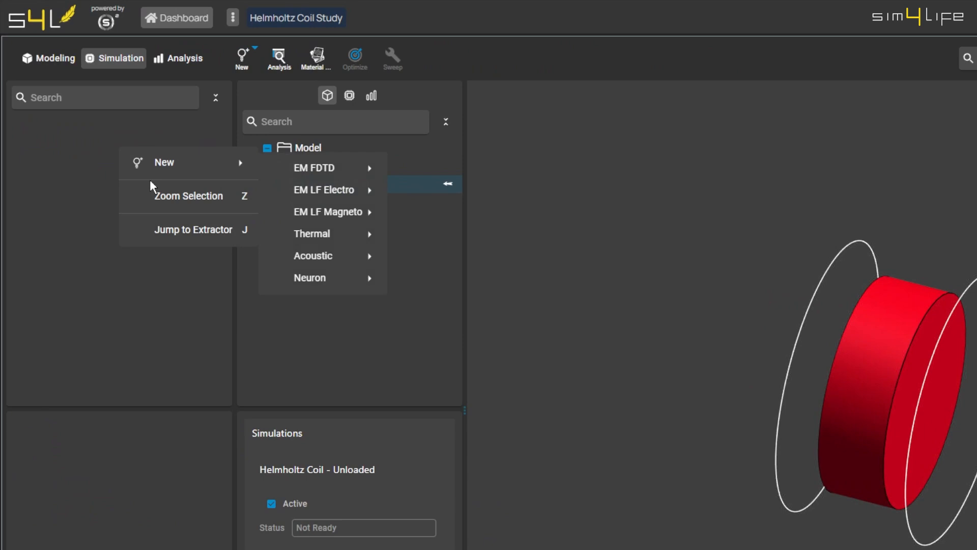
mouse_move(329, 212)
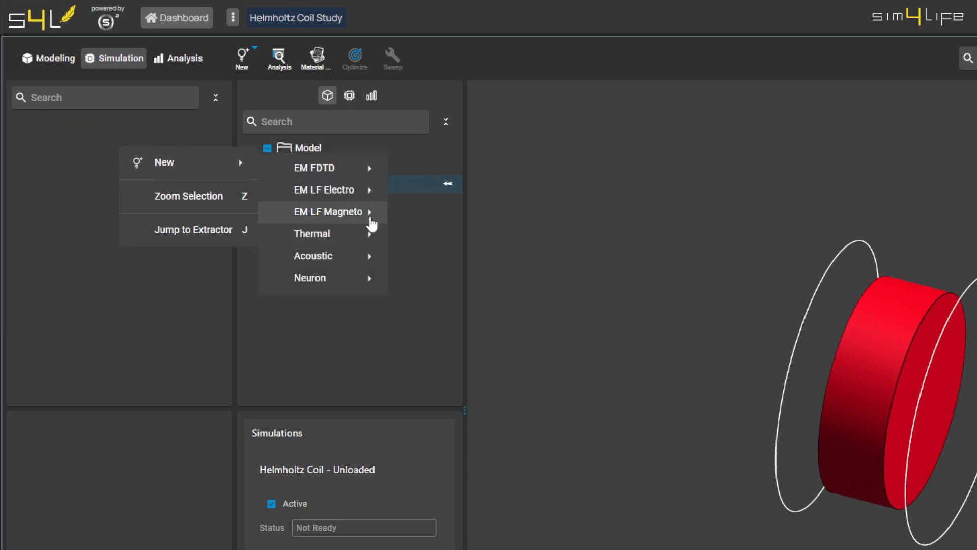
mouse_move(329, 212)
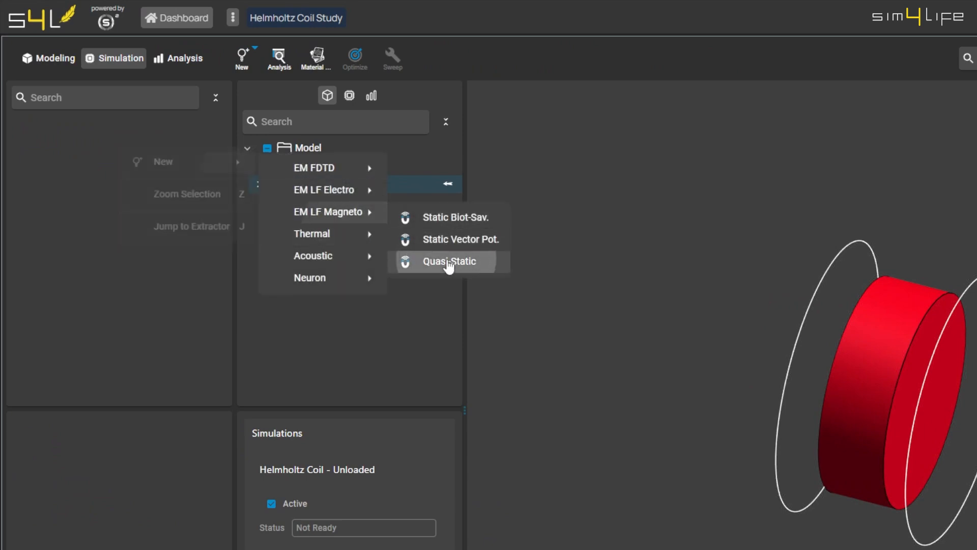
click(448, 262)
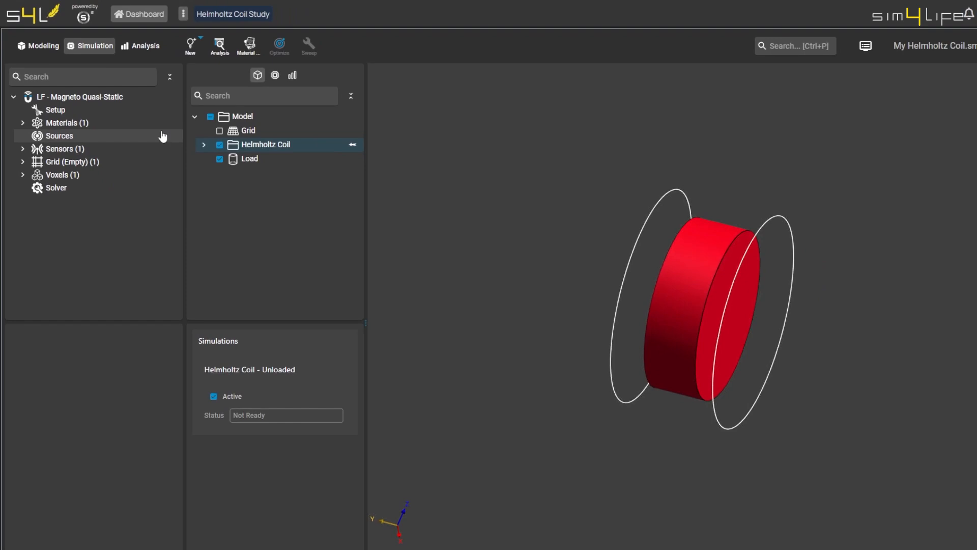
click(55, 109)
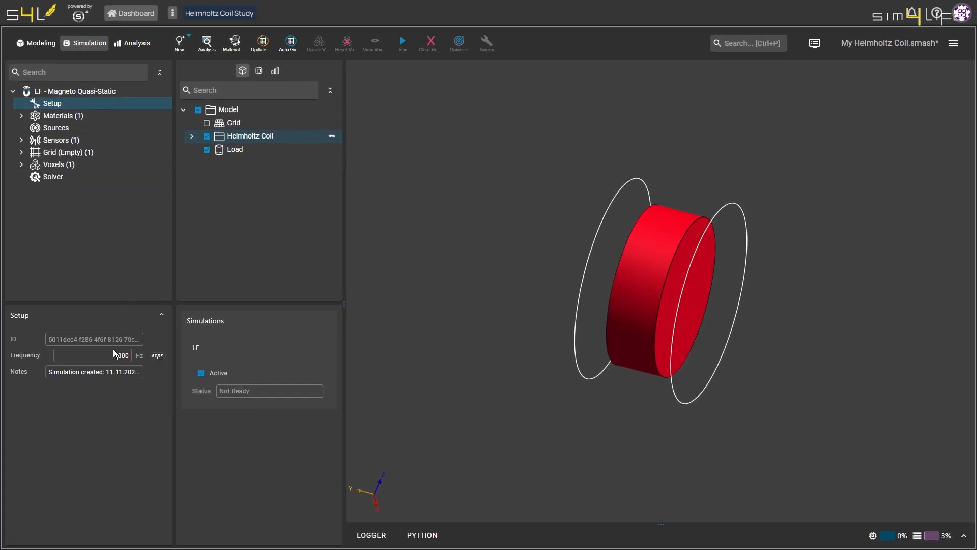
click(93, 355)
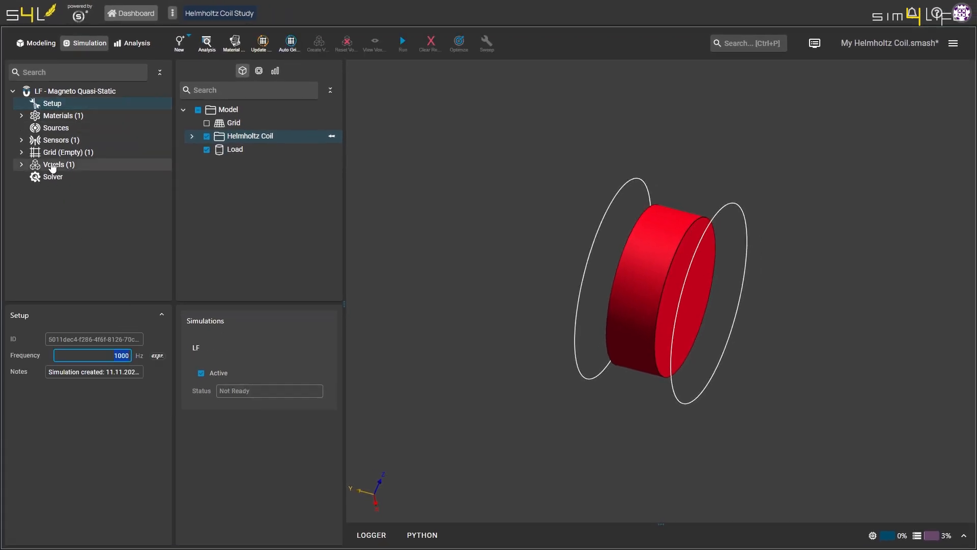
Review the Air material properties and the 1 A wire-current sources on both coils.
click(63, 115)
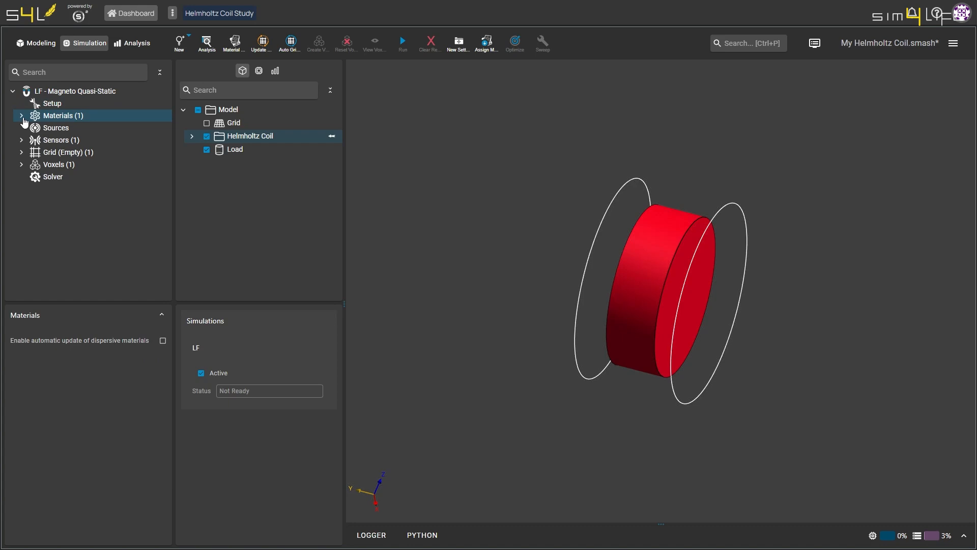
click(22, 116)
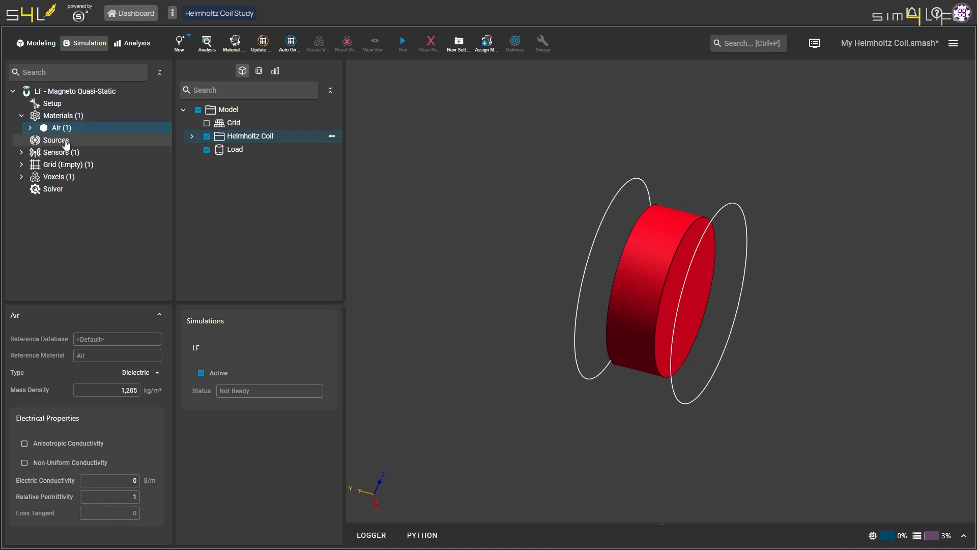
scroll(down, 3)
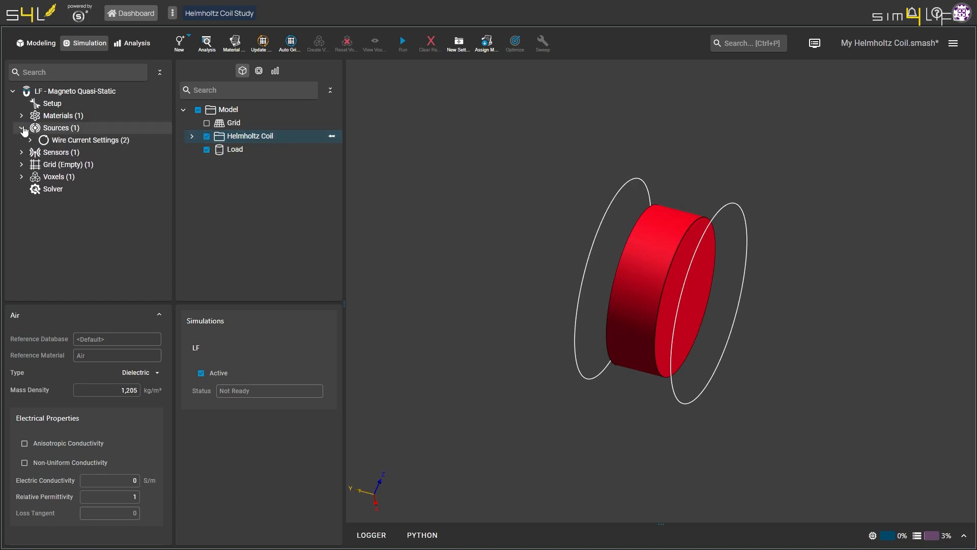
mouse_move(71, 143)
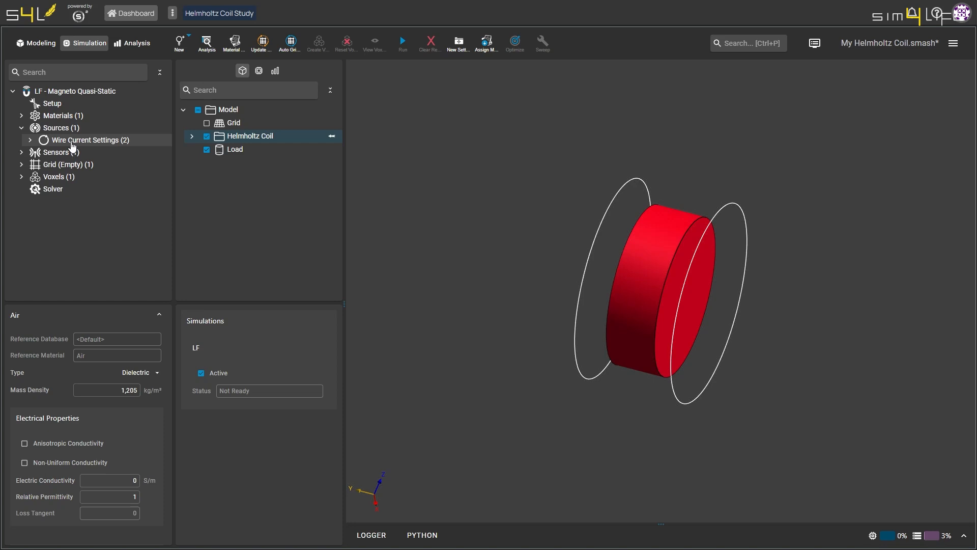
click(90, 139)
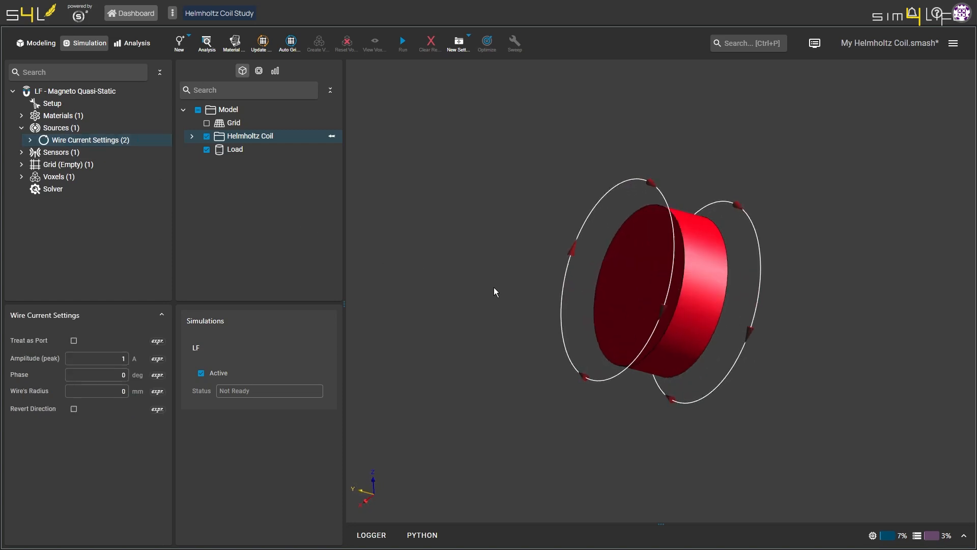
drag(495, 291, 614, 317)
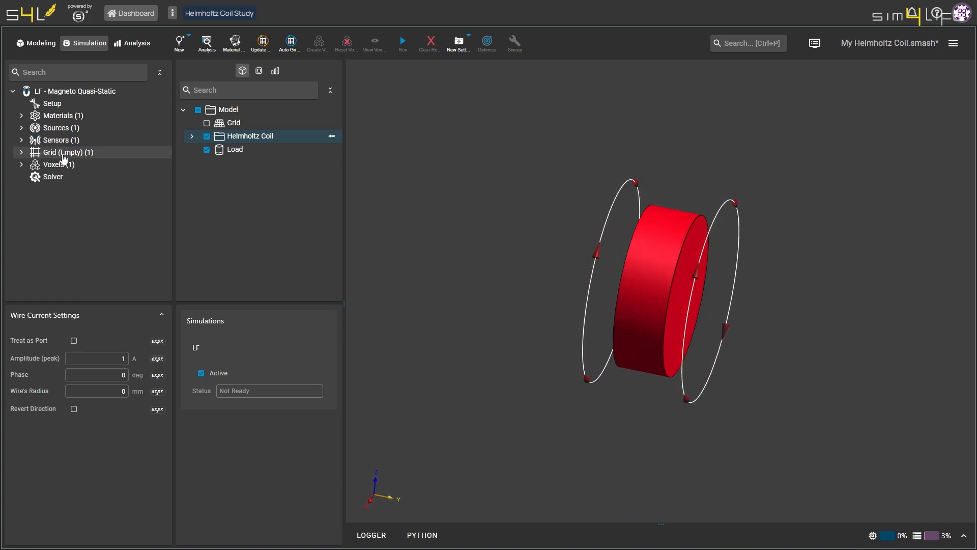
Create a manual 1 mm grid setting, move both coils into it and name it 'Coil Grid'.
click(21, 152)
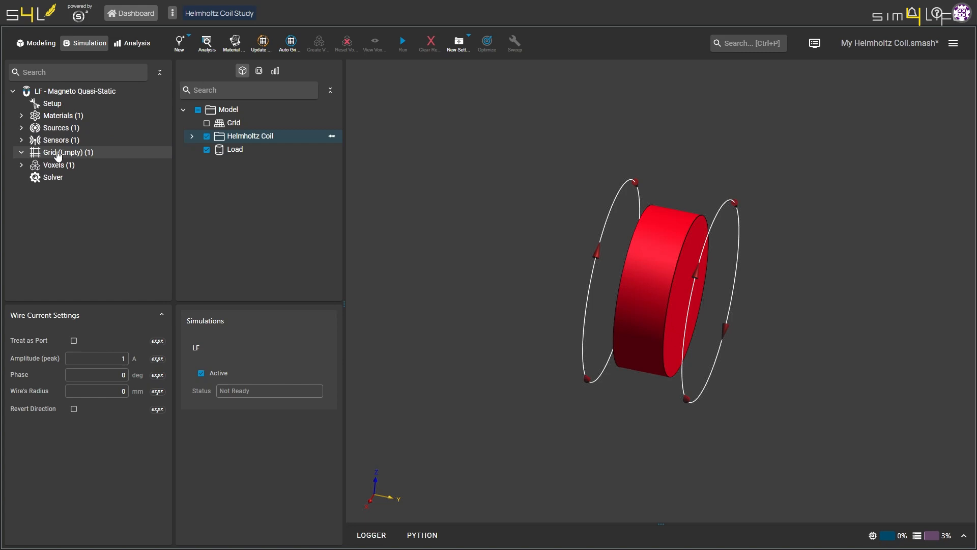
right_click(65, 152)
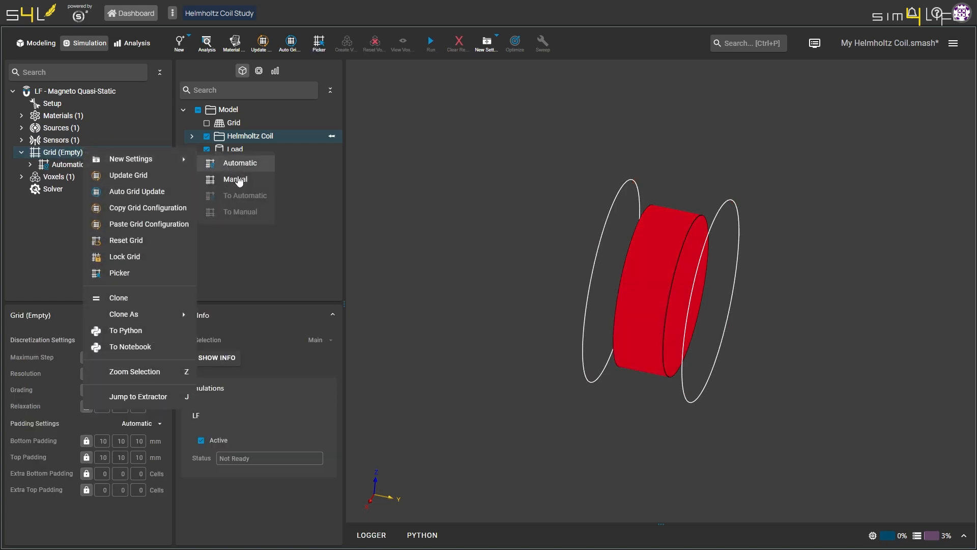
click(235, 179)
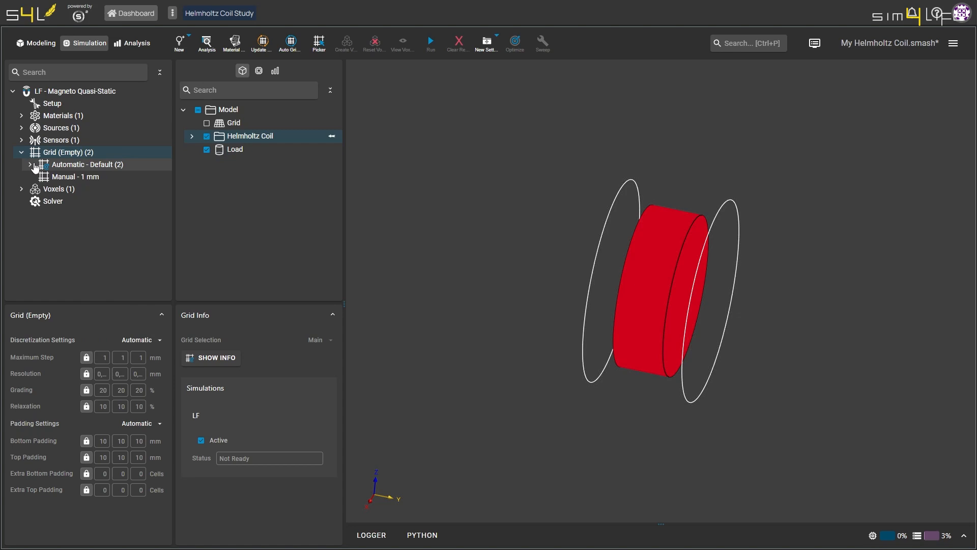
click(30, 164)
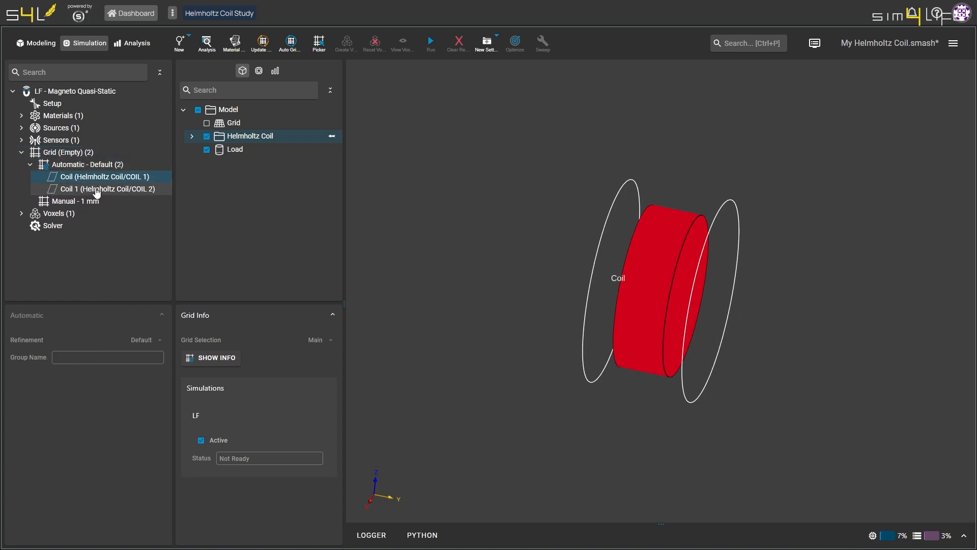
click(107, 188)
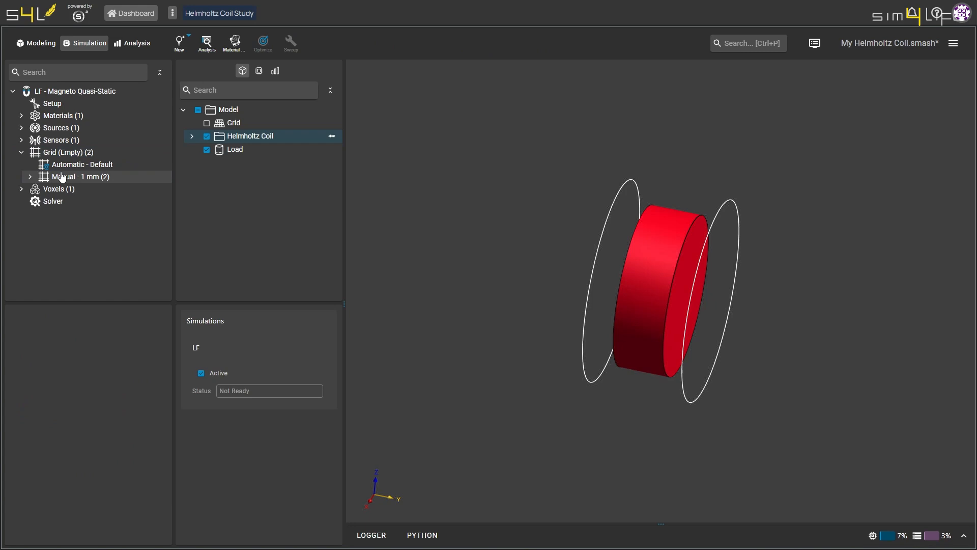
click(81, 177)
text(Coil Grid)
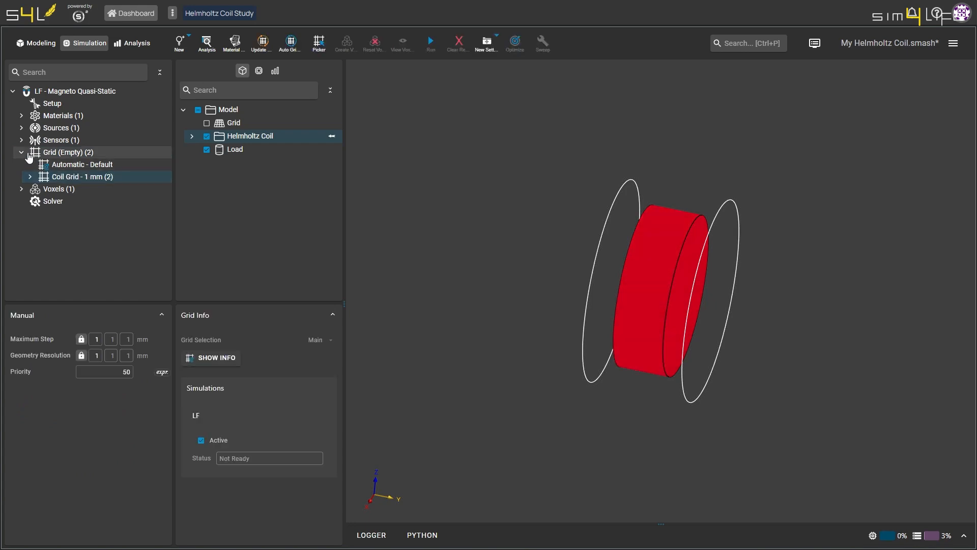
click(21, 153)
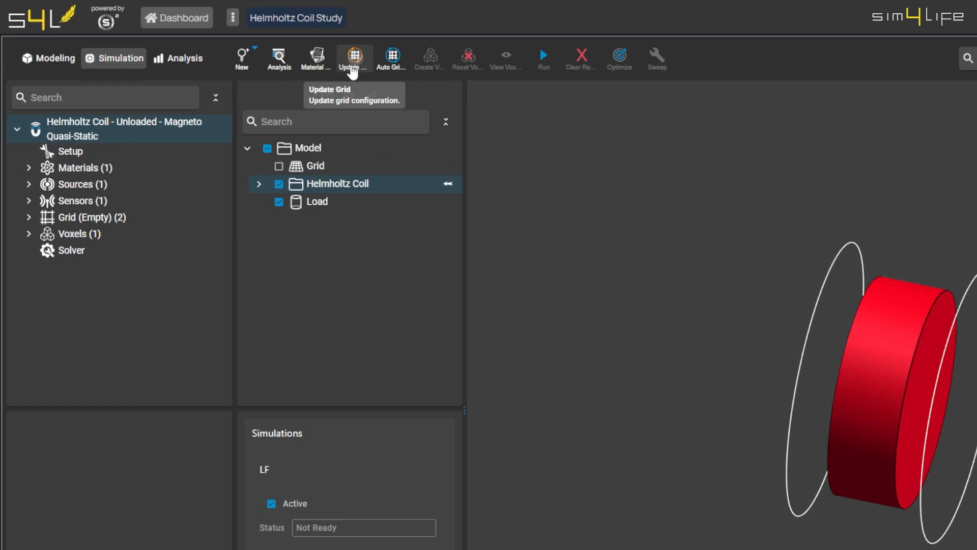
Update the 228 × 55 × 228 grid, create voxels and run the unloaded simulation.
click(352, 55)
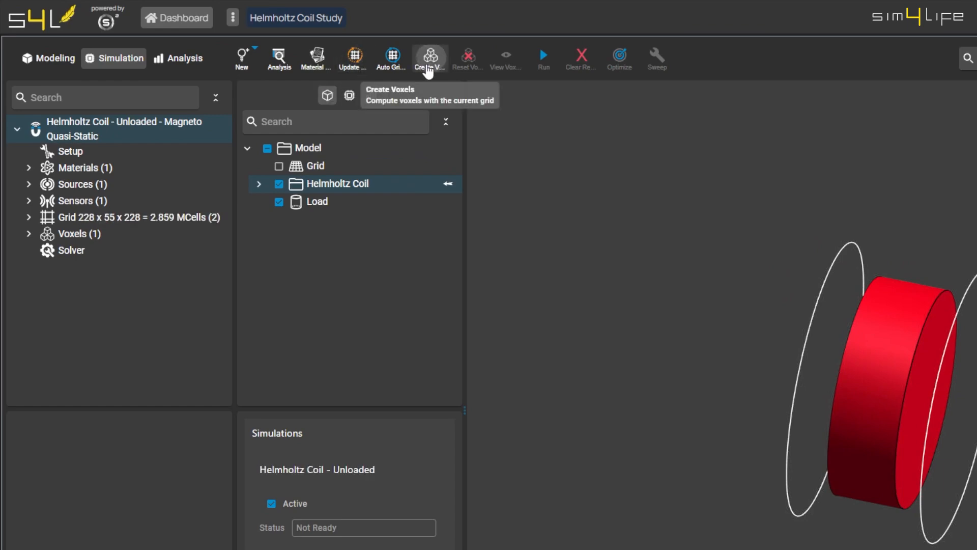
click(428, 55)
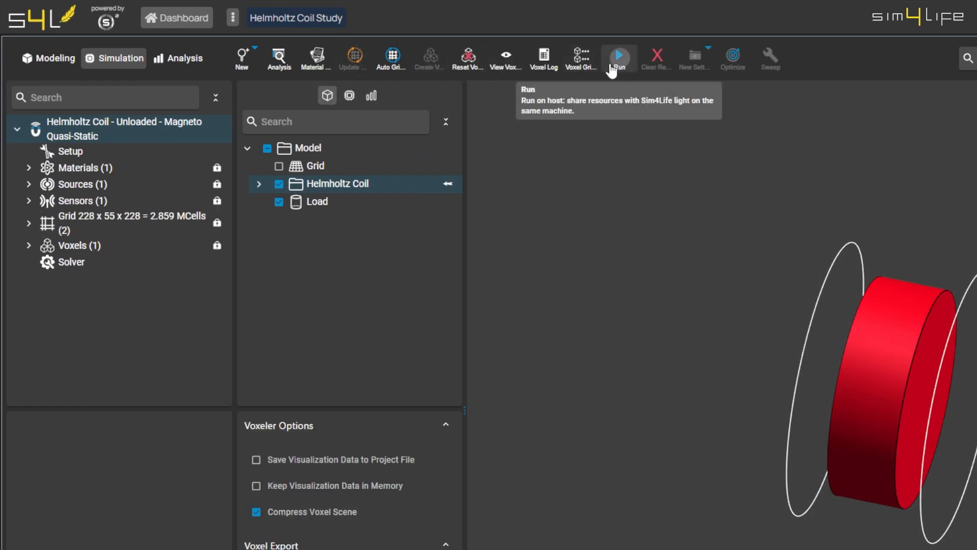
click(618, 53)
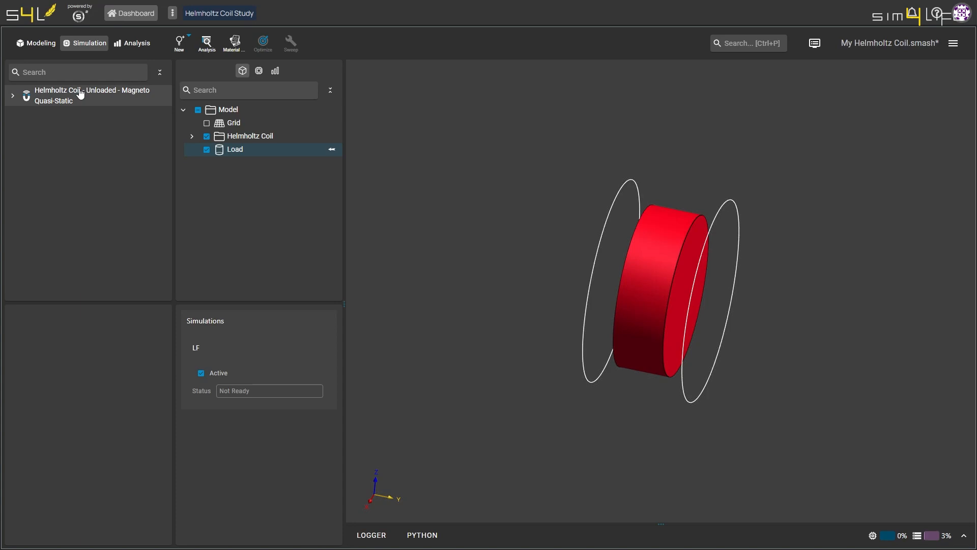
right_click(82, 95)
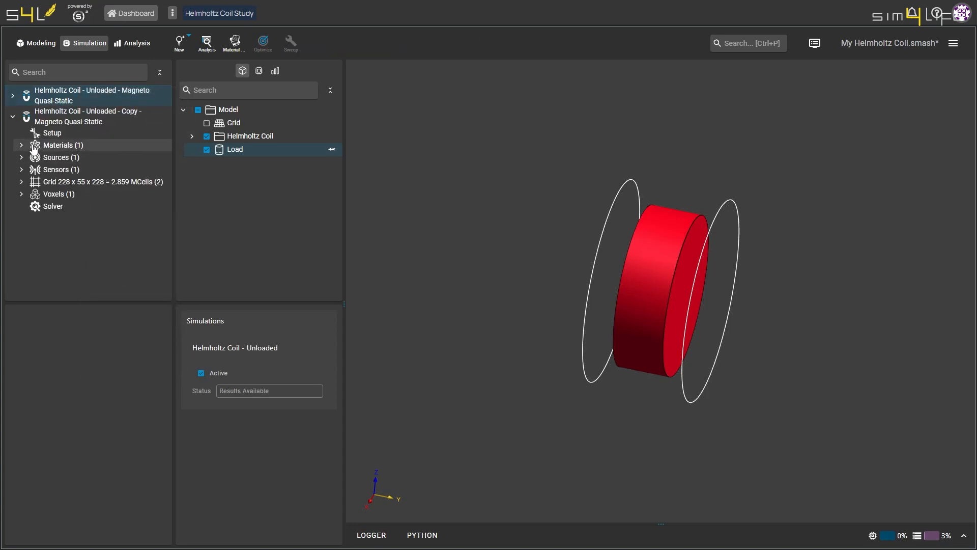
click(21, 144)
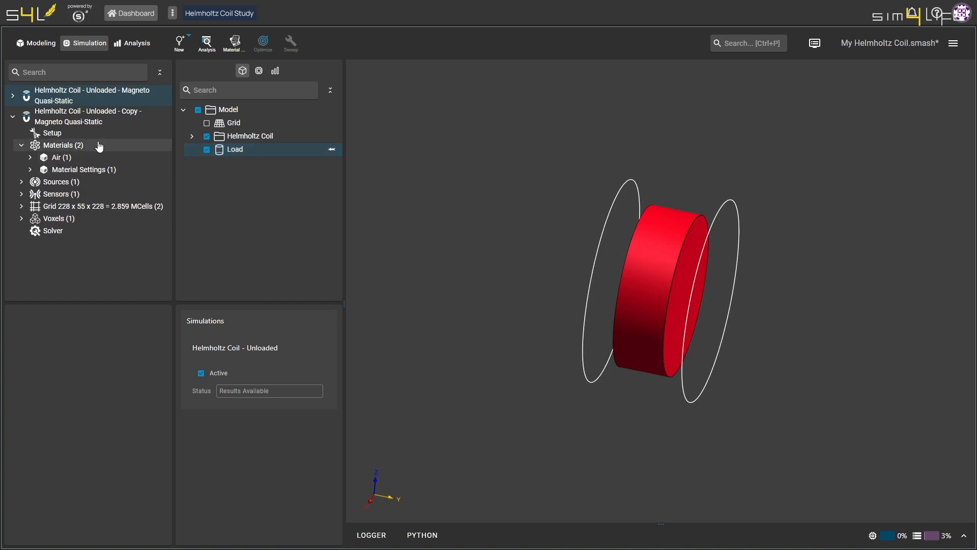
right_click(87, 117)
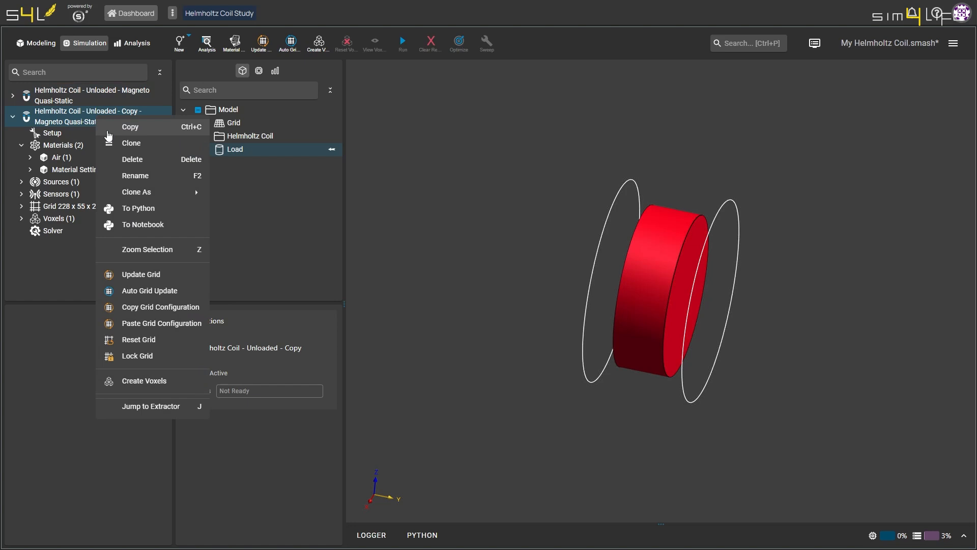
click(132, 159)
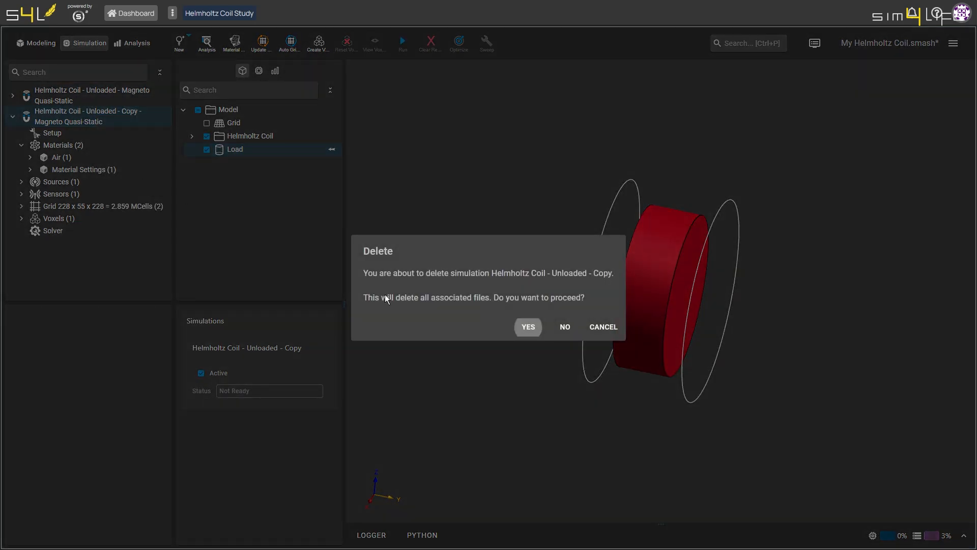
click(528, 327)
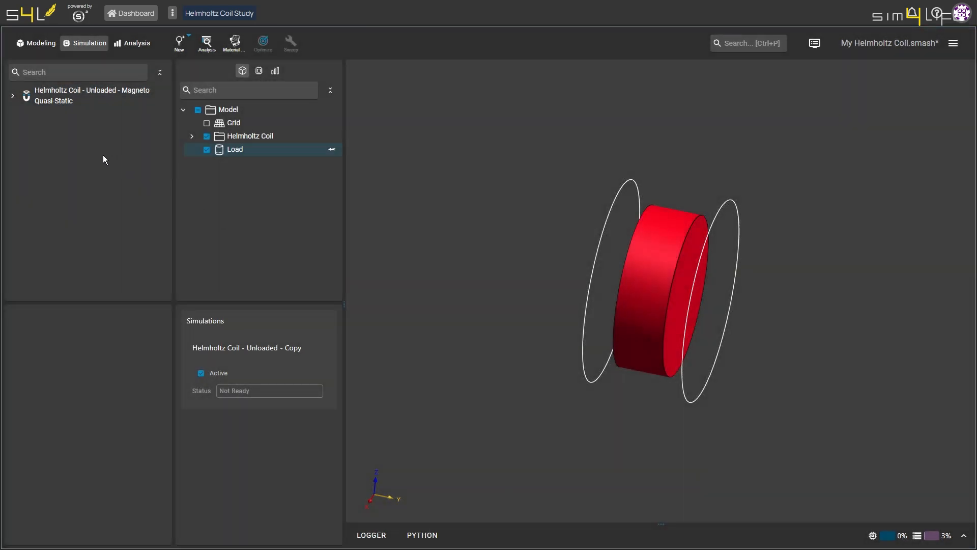
right_click(235, 148)
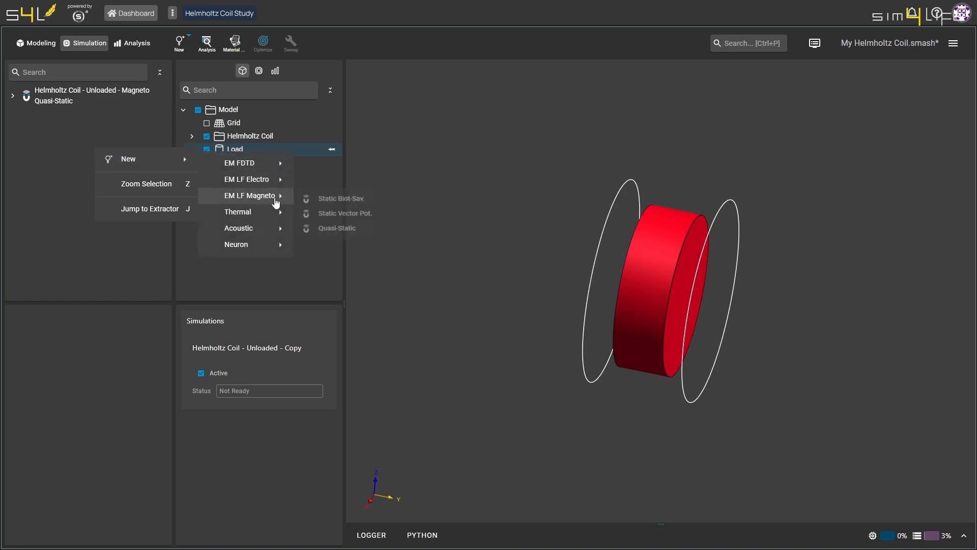
Add Vector Potential source settings under the LF simulation's Sources.
click(337, 227)
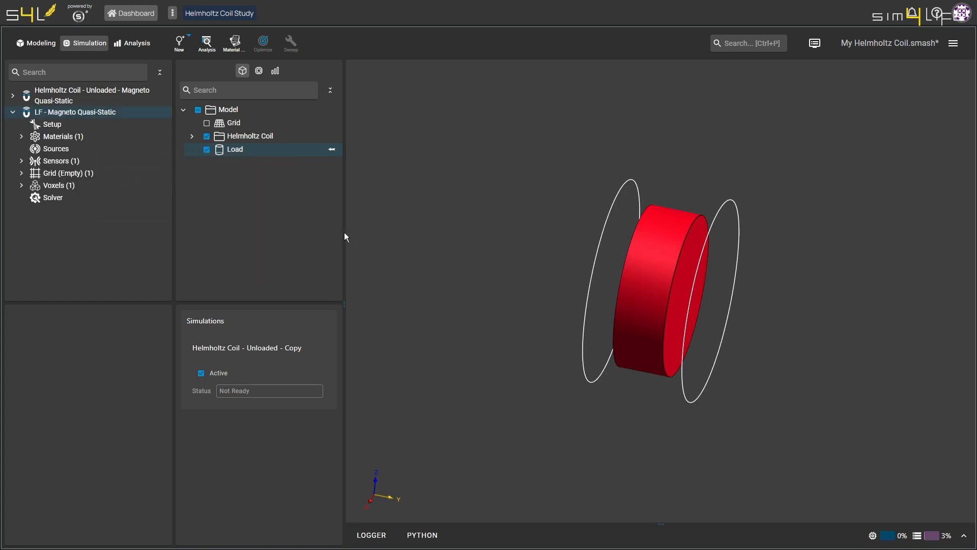
click(56, 149)
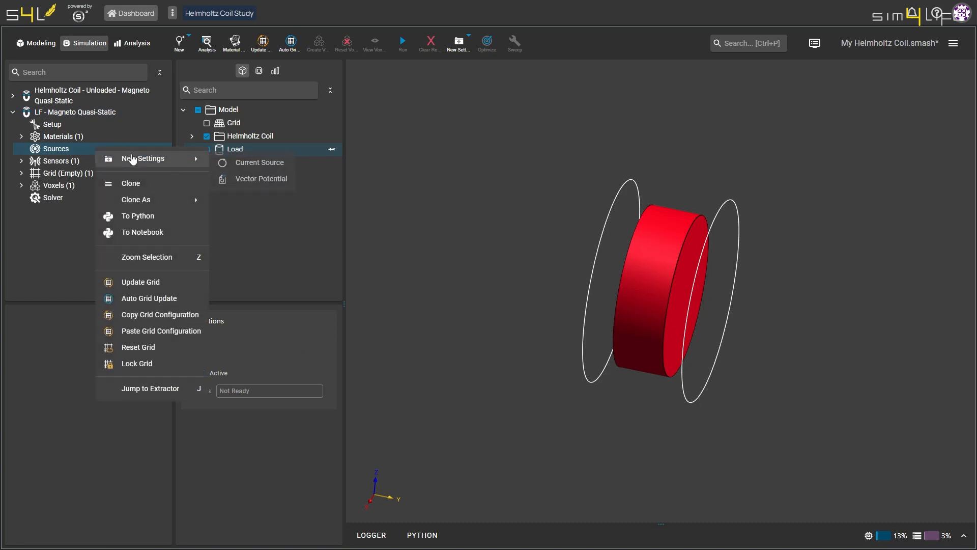
mouse_move(262, 179)
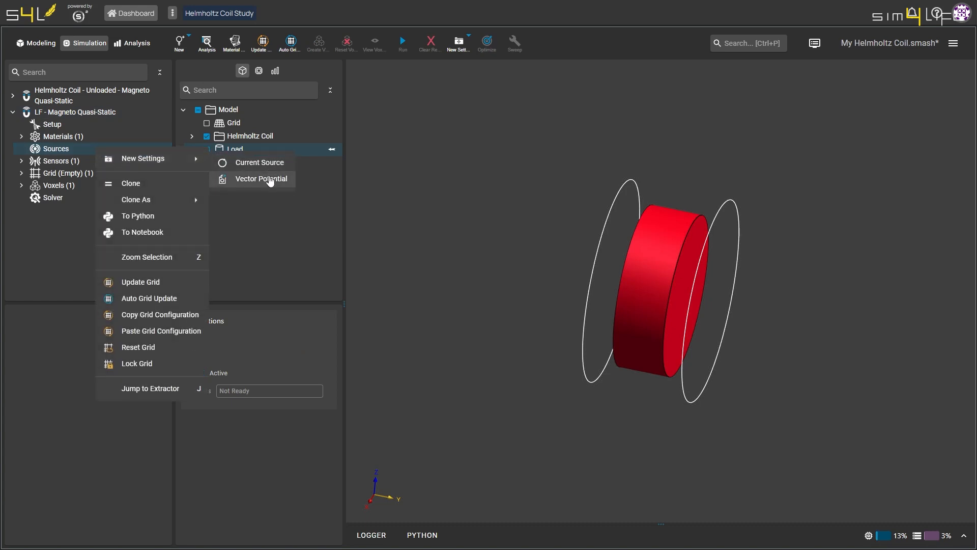
click(262, 179)
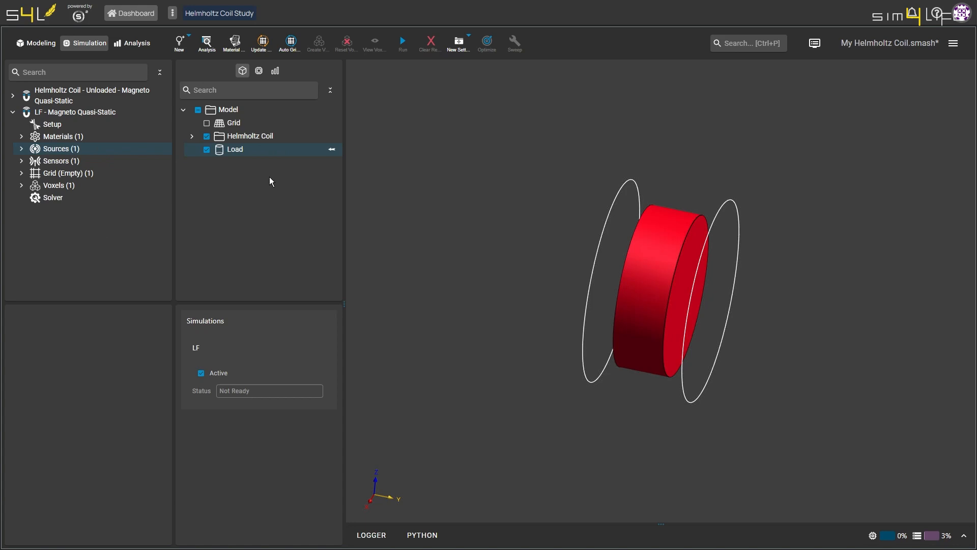
click(20, 149)
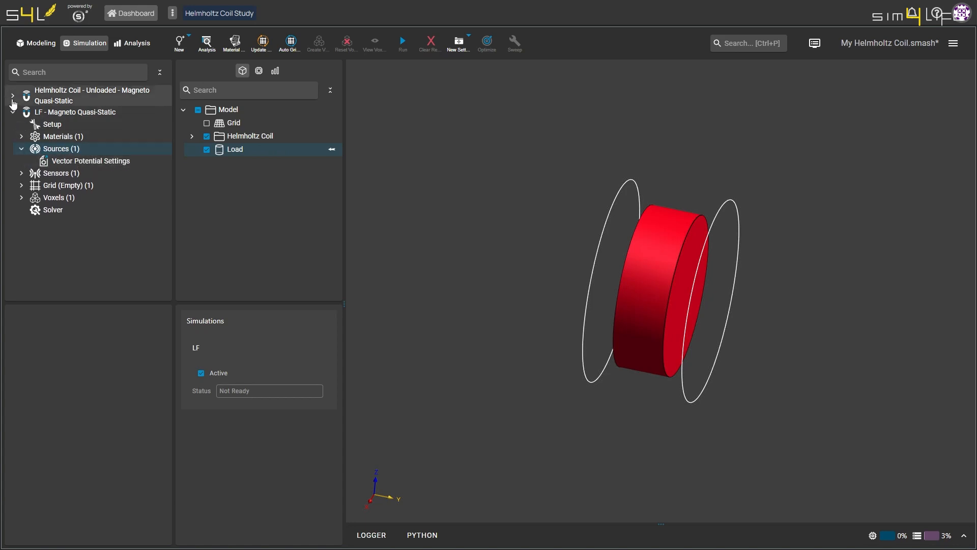
Expand the unloaded simulation for reference and select the new vector potential settings.
click(12, 96)
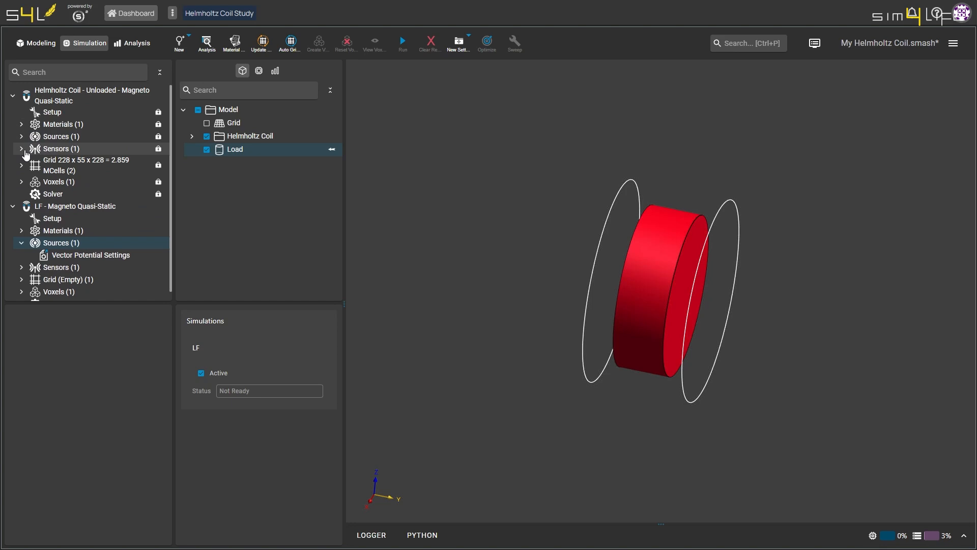
click(21, 148)
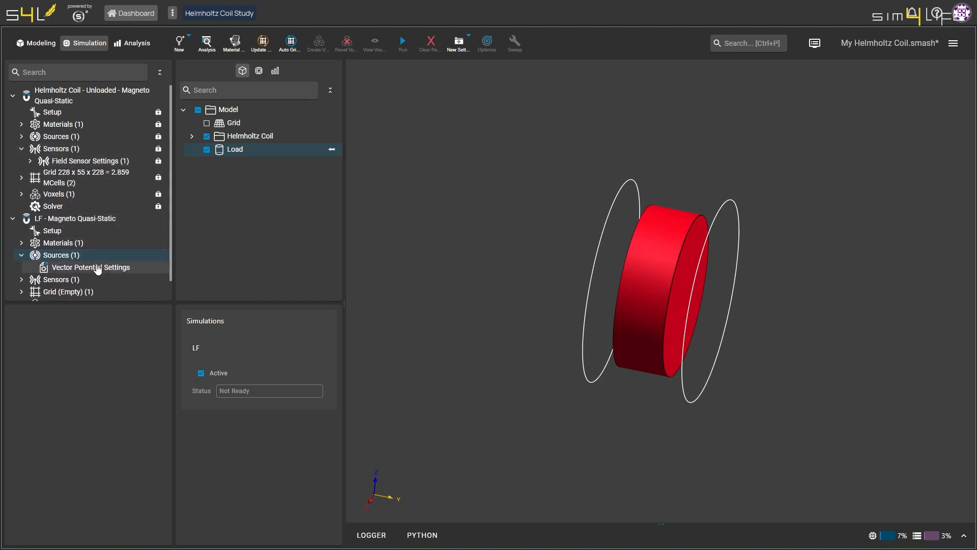
click(12, 94)
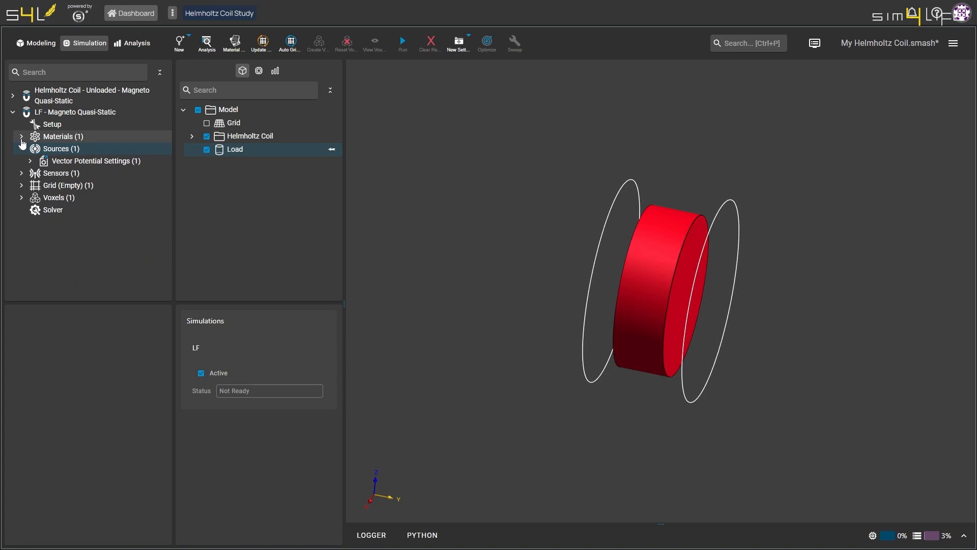
Add new material settings and assign Muscle from the IT'IS LF 4.2 database.
right_click(62, 135)
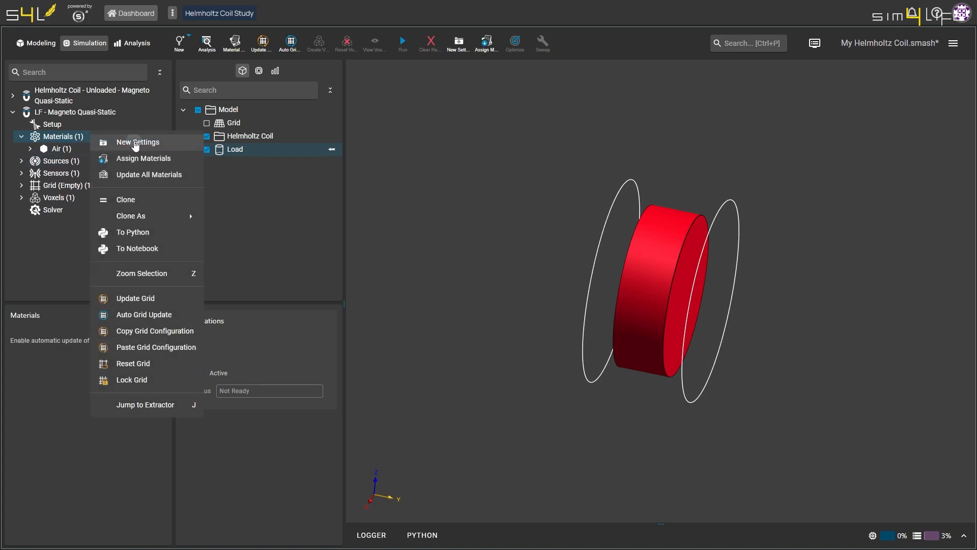
click(138, 143)
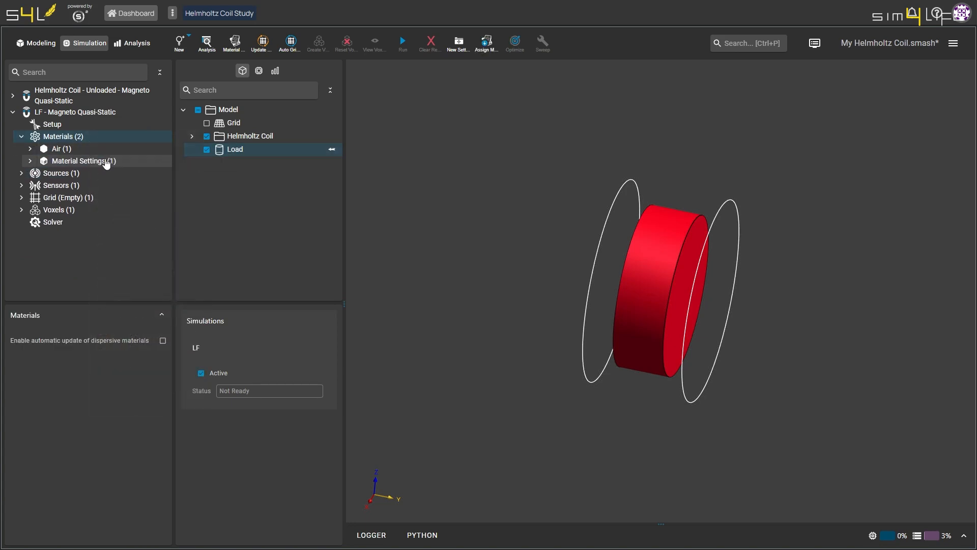
right_click(82, 160)
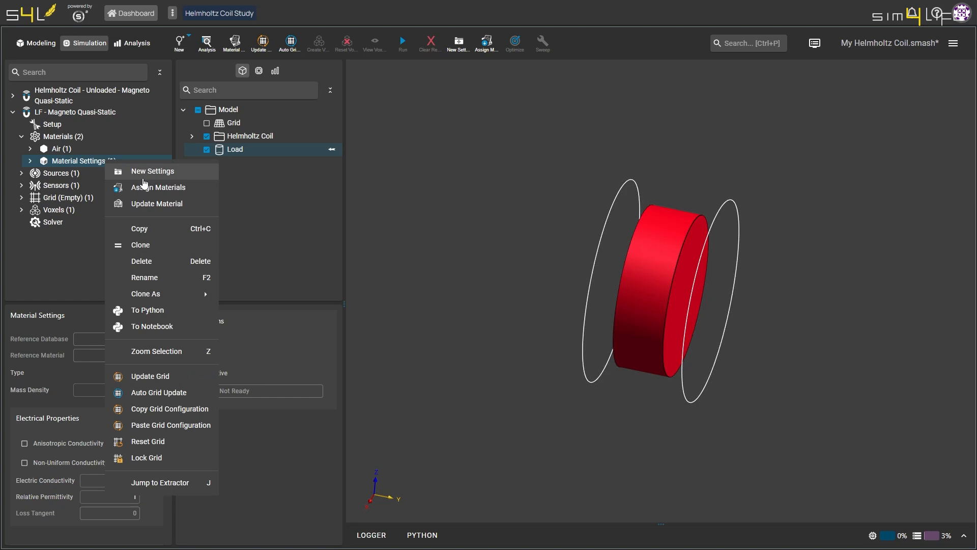
click(159, 188)
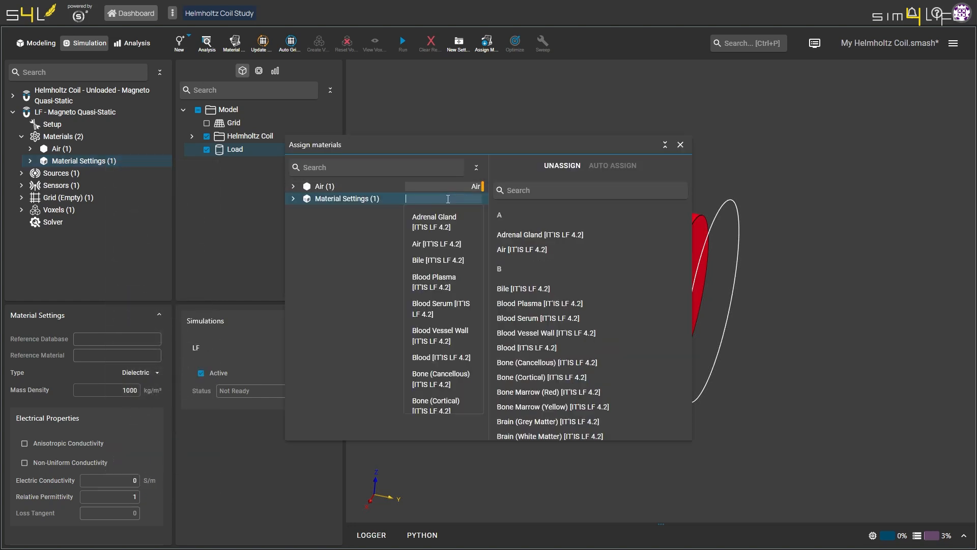
text(Muscle)
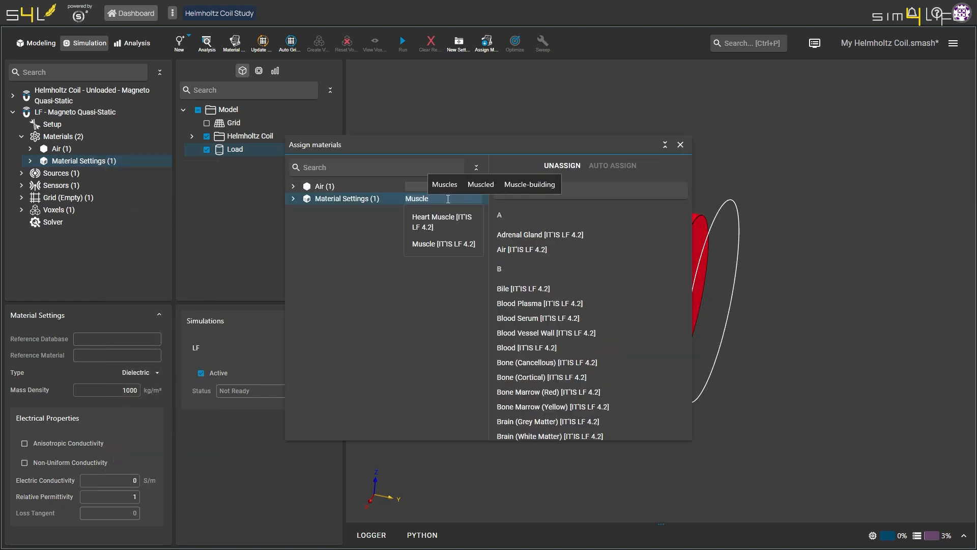
click(443, 243)
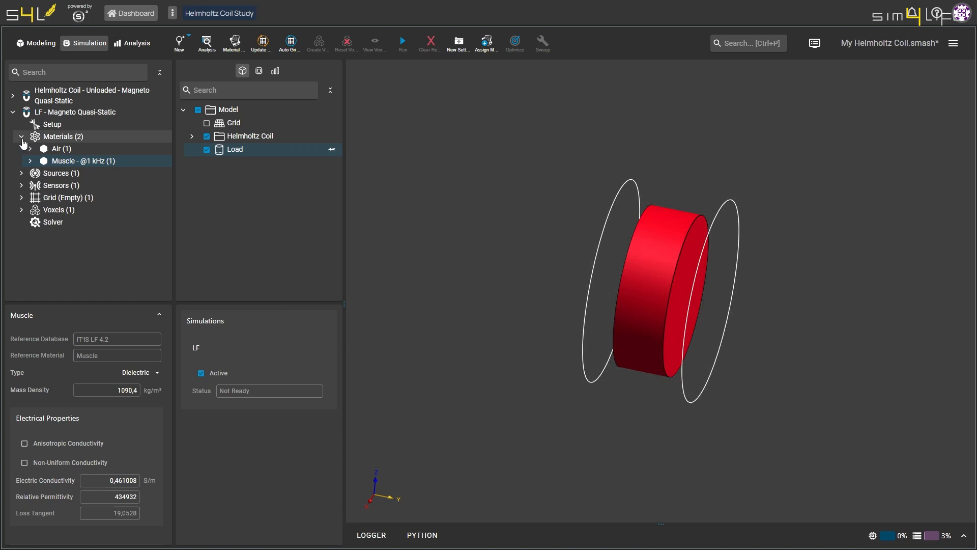
click(67, 173)
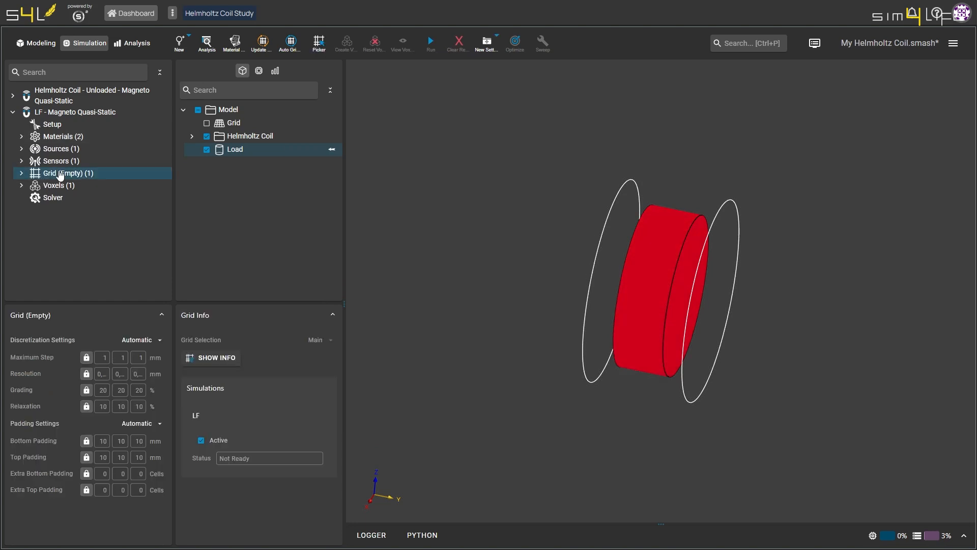
Add manual 1 mm Load and Coil grids, assign the Helmholtz Coil, and update the 228×106×228 grid.
right_click(67, 173)
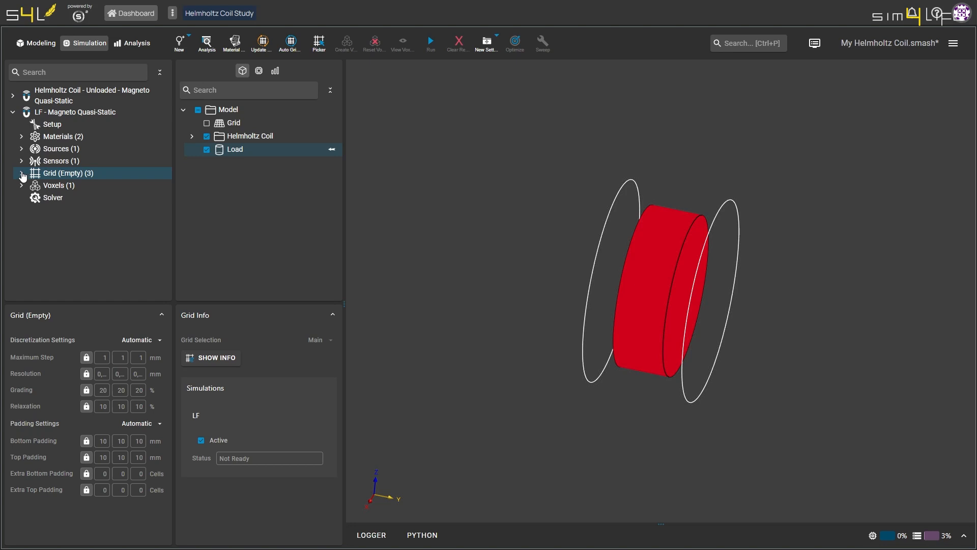
click(75, 197)
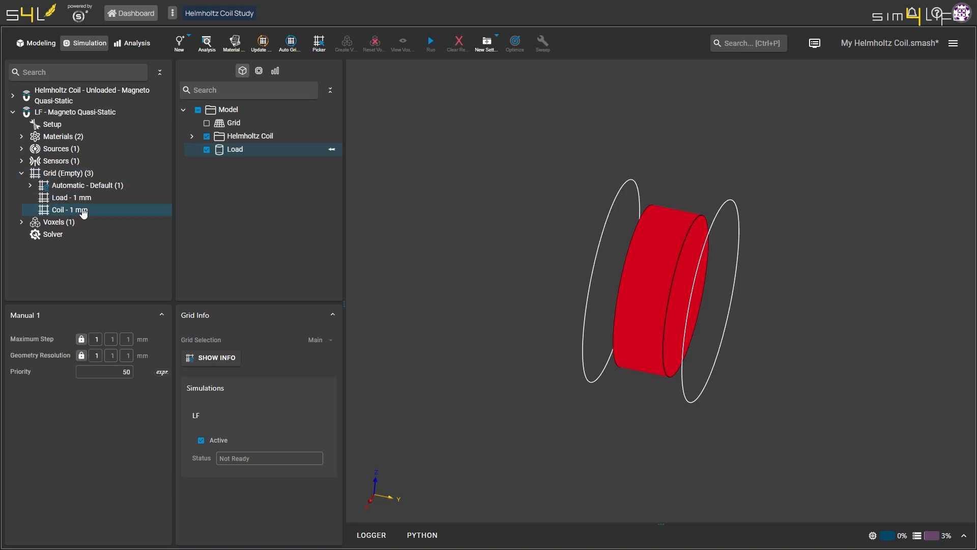
click(30, 185)
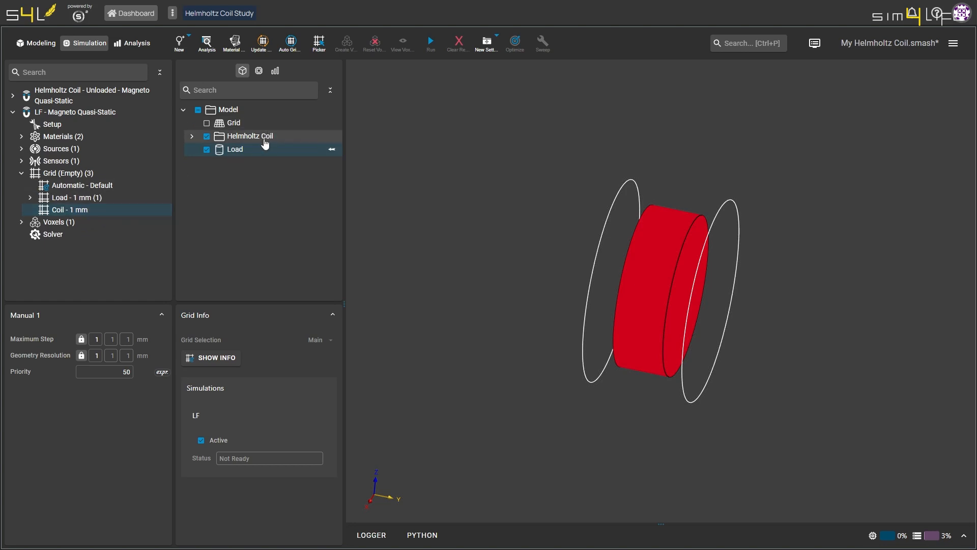
click(251, 135)
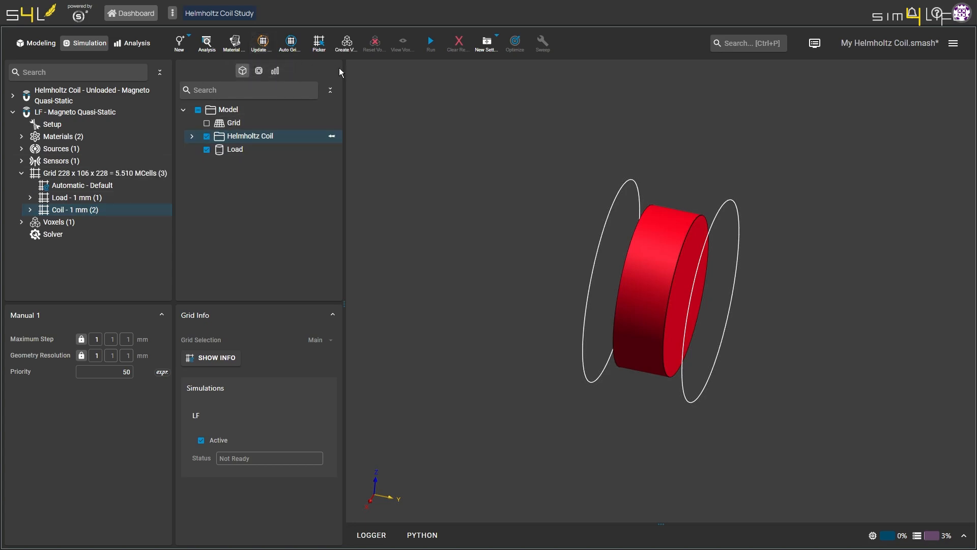
click(401, 41)
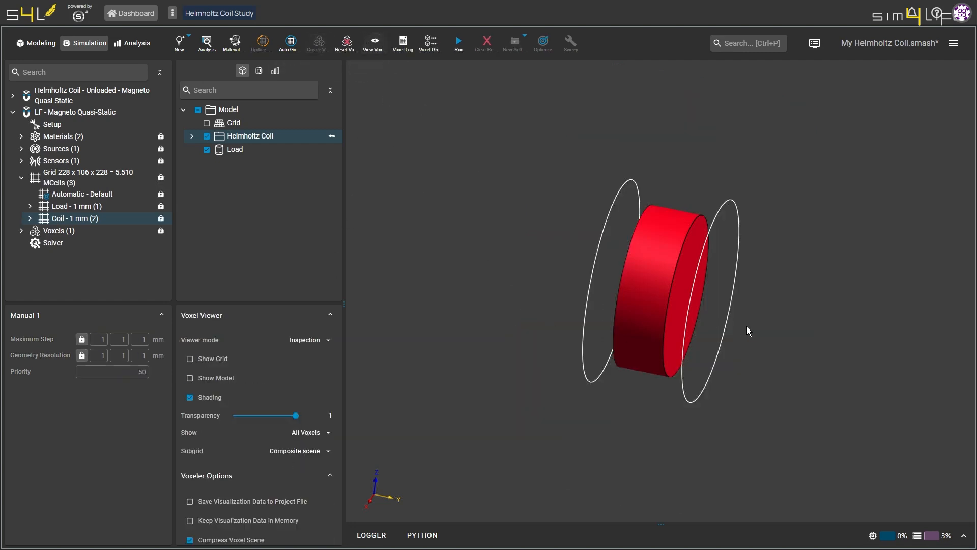
Run the loaded simulation, follow it in the Task Manager and switch to Analysis.
drag(748, 330, 784, 211)
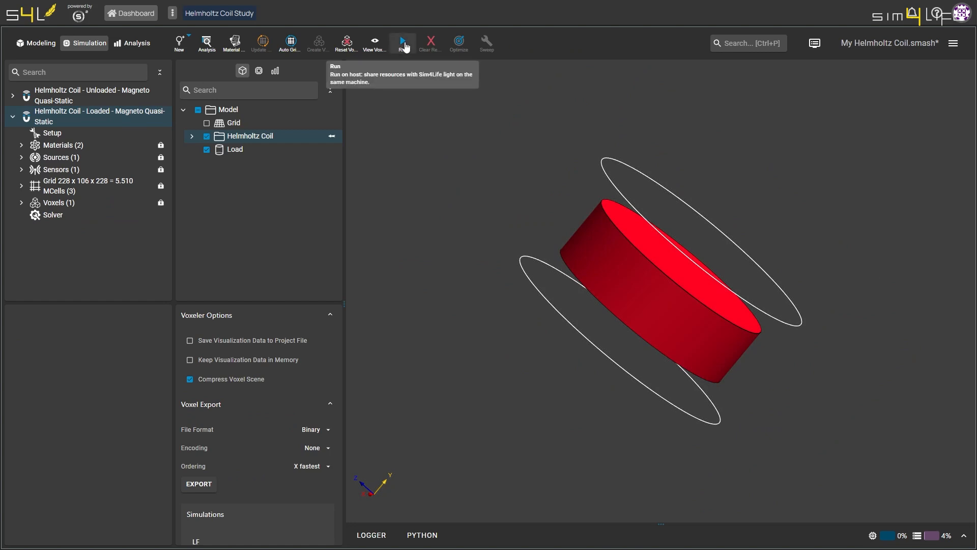
click(403, 41)
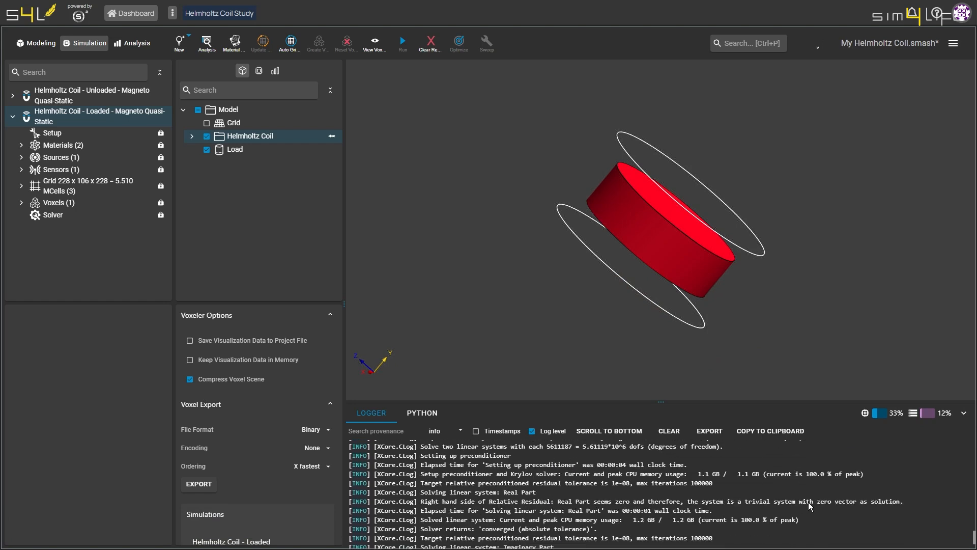
mouse_move(813, 45)
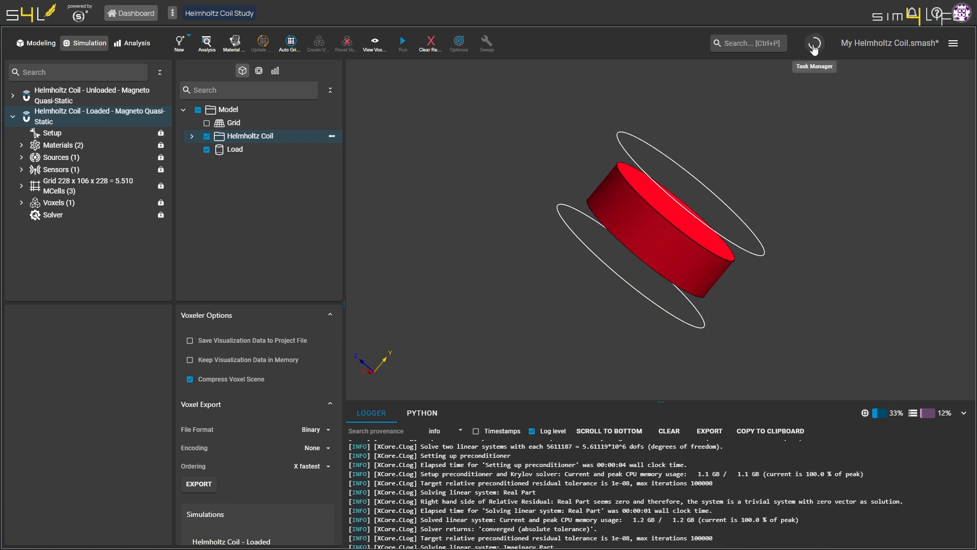
click(812, 43)
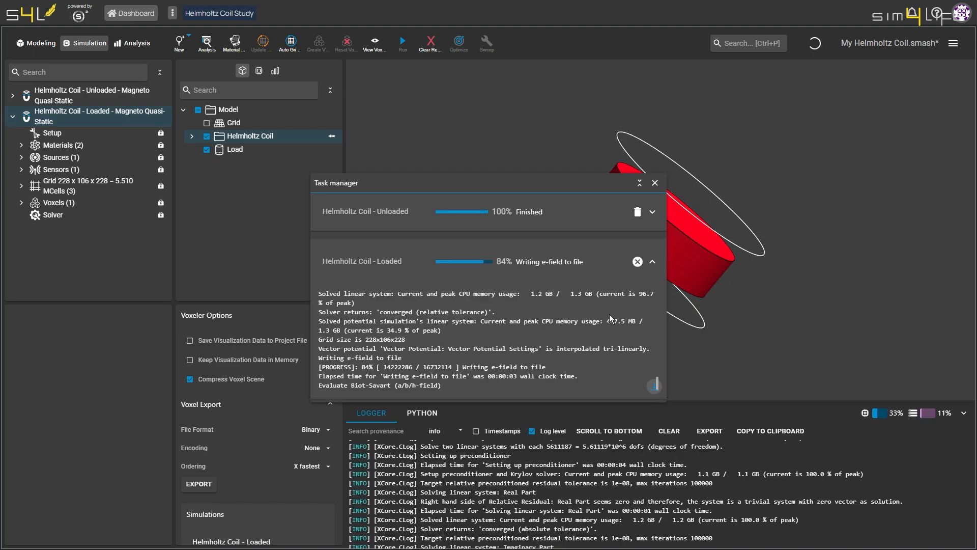
click(136, 42)
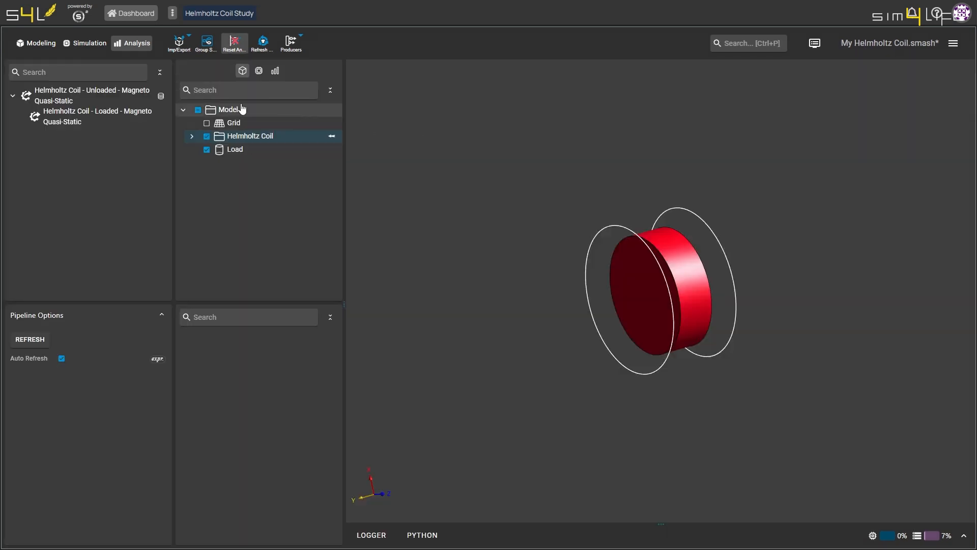
Add a Slice Viewer on B(x,y,z,f0) of the unloaded Overall Field, XY axis at slice index 113.
click(92, 94)
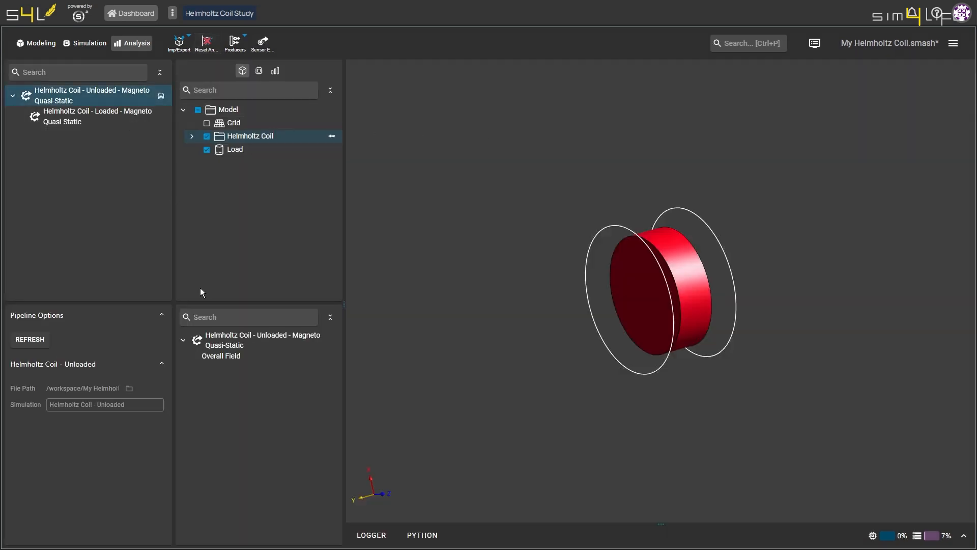
click(221, 356)
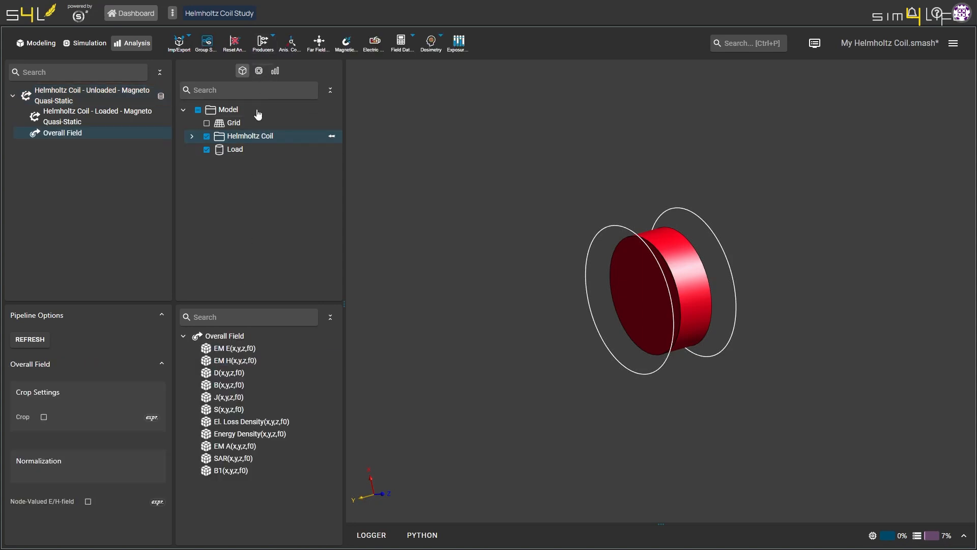
click(229, 385)
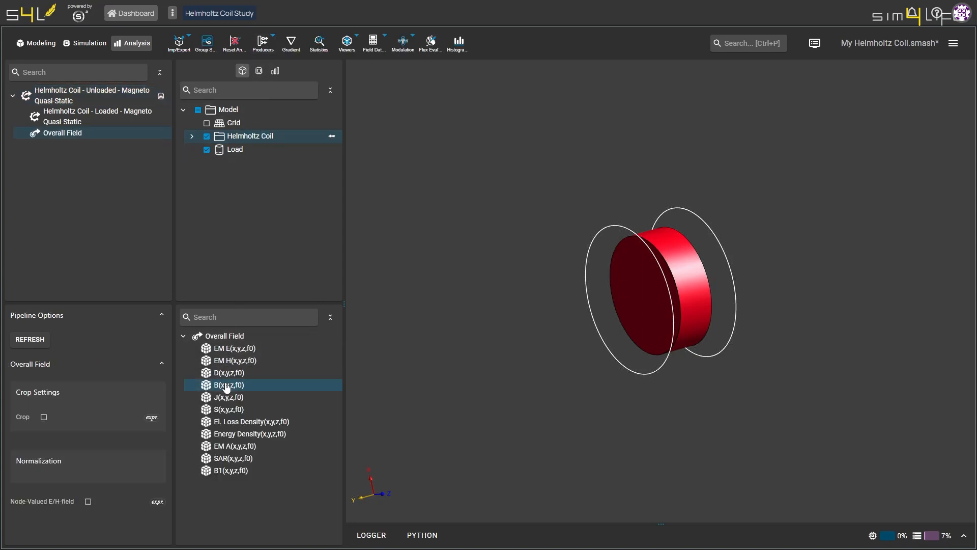
mouse_move(346, 43)
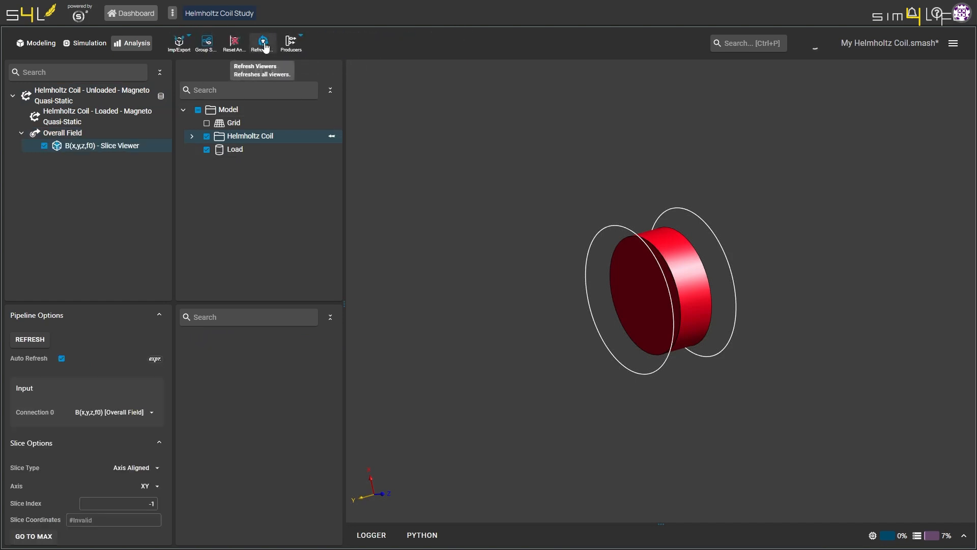
click(262, 43)
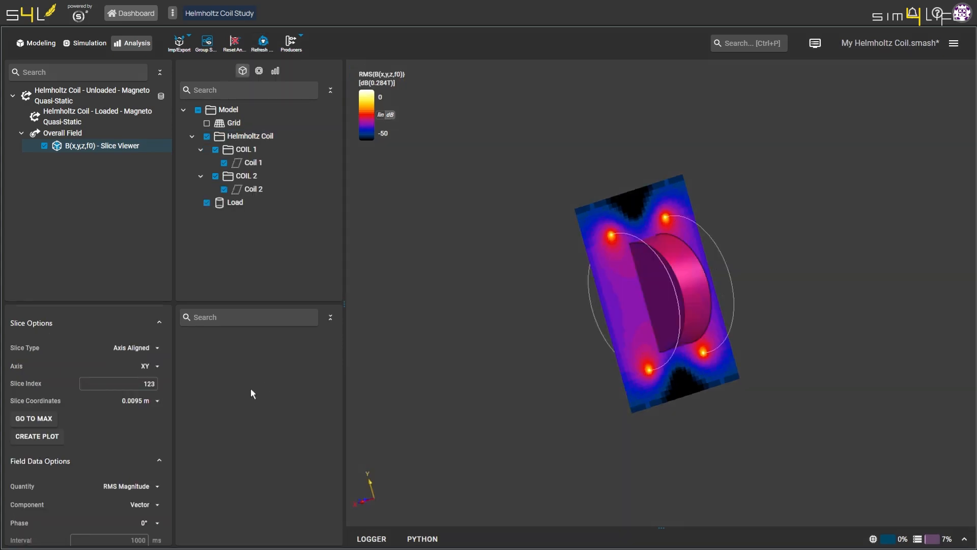
click(139, 400)
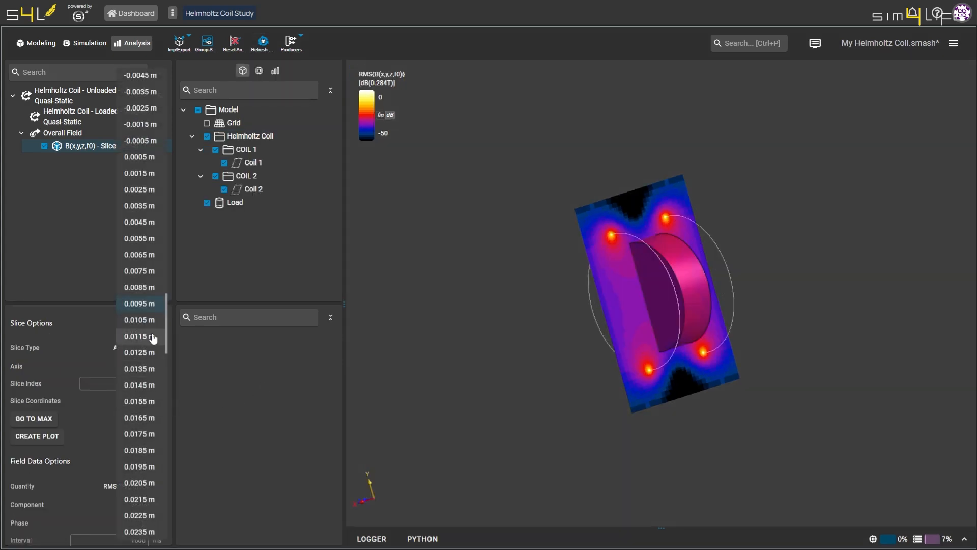
mouse_move(142, 142)
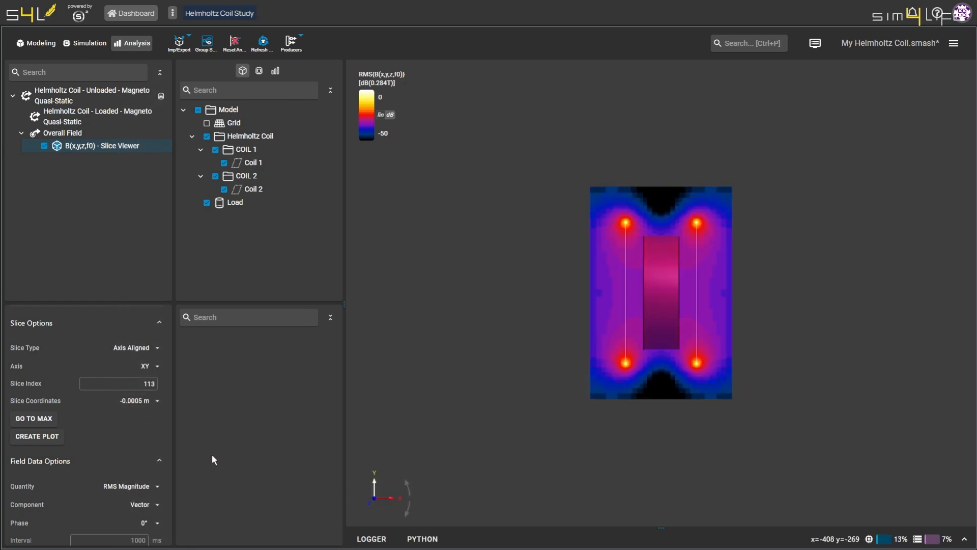
Set quantity to Abs. Magnitude, show location at Y = 113, and create the line plot.
click(131, 434)
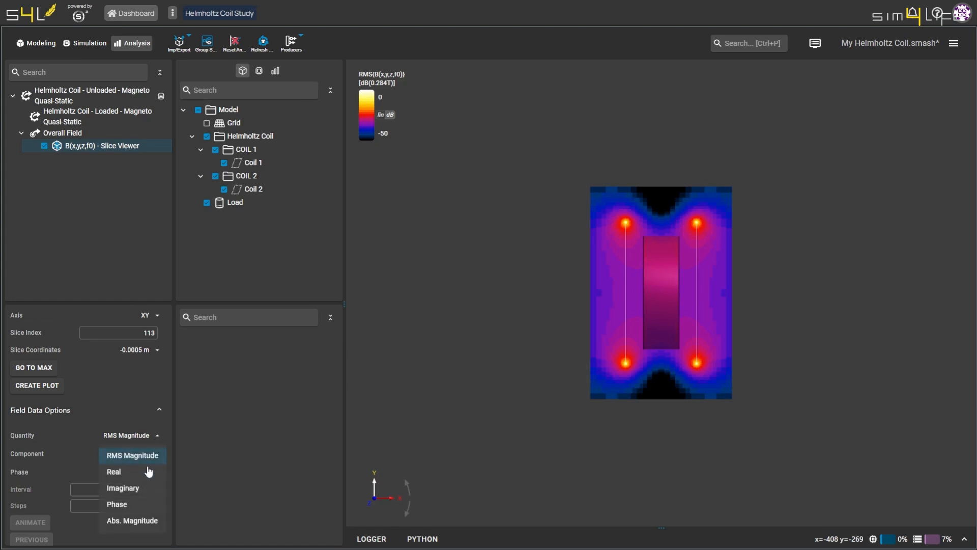
click(131, 520)
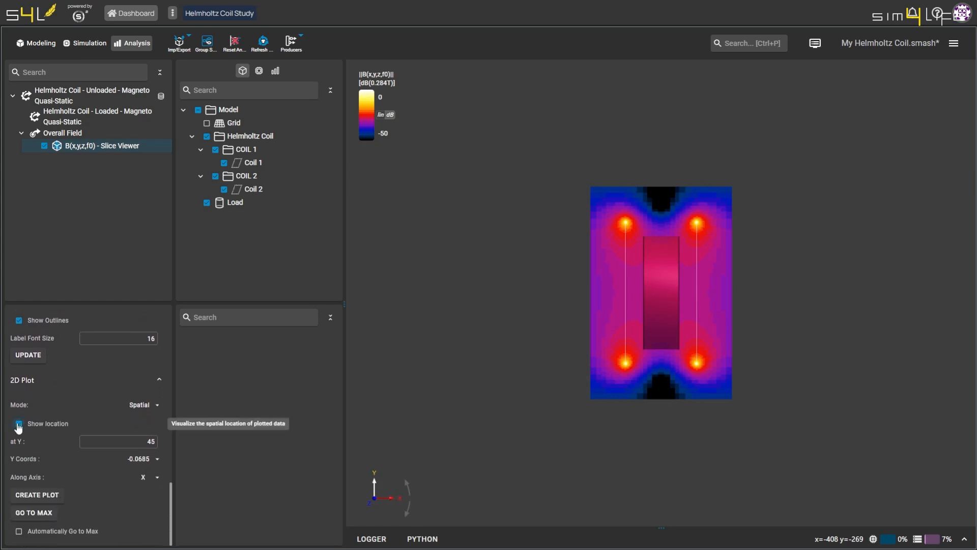
click(19, 423)
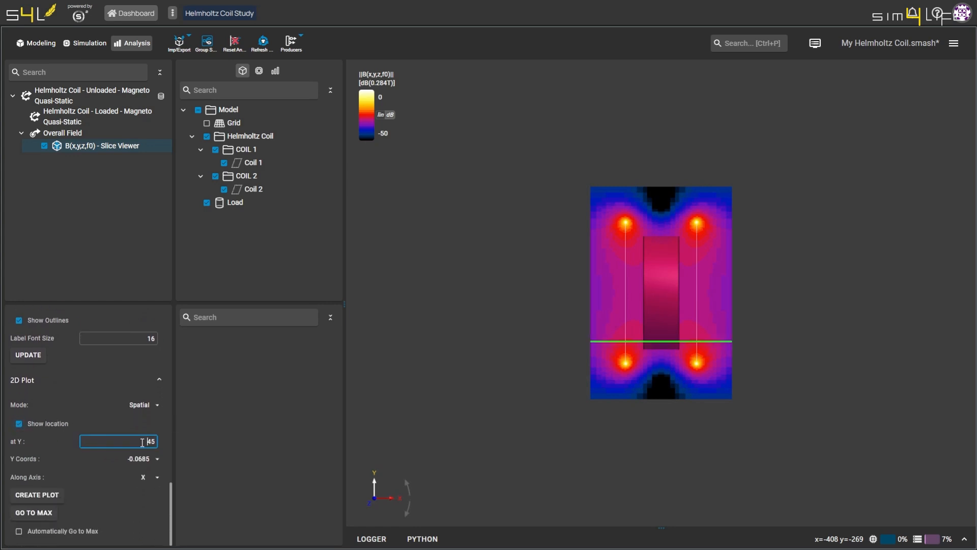
text(113)
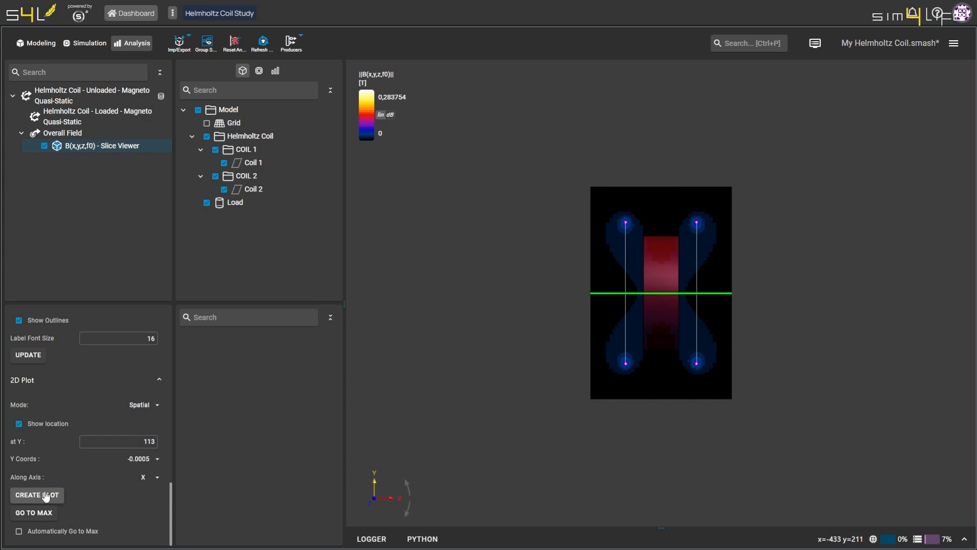
click(36, 494)
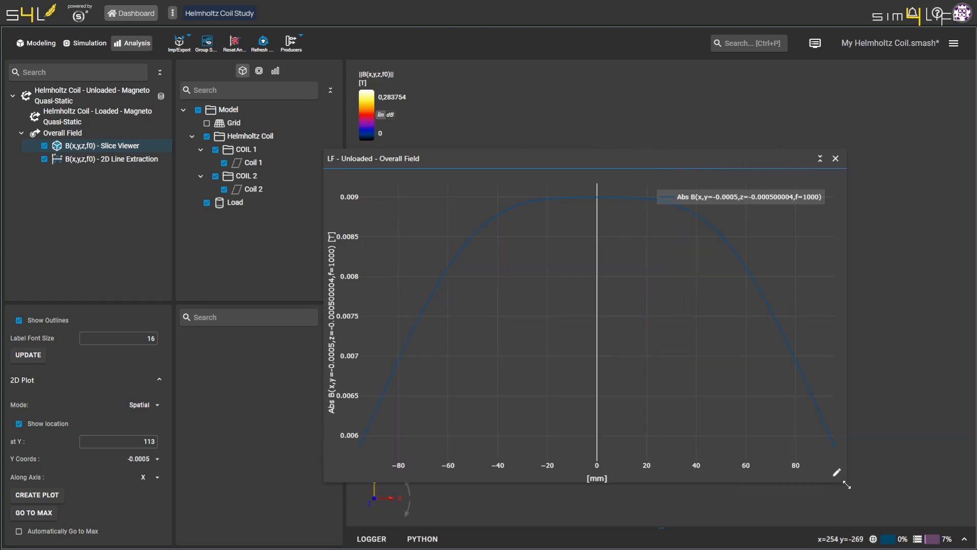
mouse_move(884, 173)
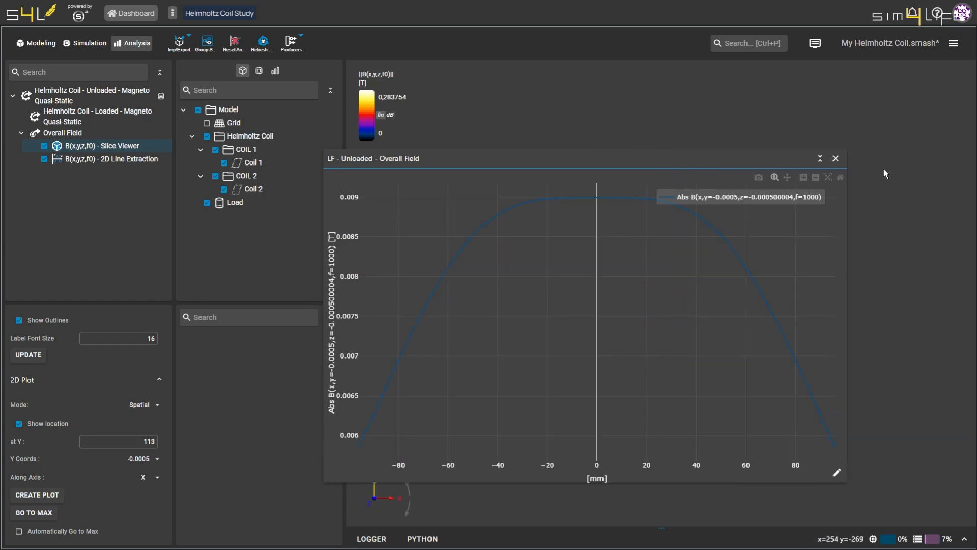
Choose Open Notebooks from the main menu to launch the notebook workspace.
click(953, 43)
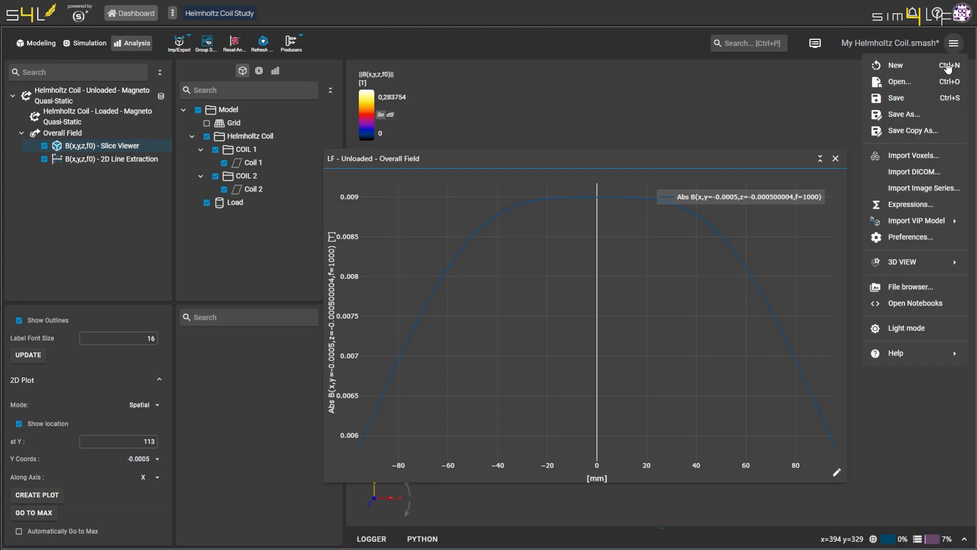
mouse_move(916, 304)
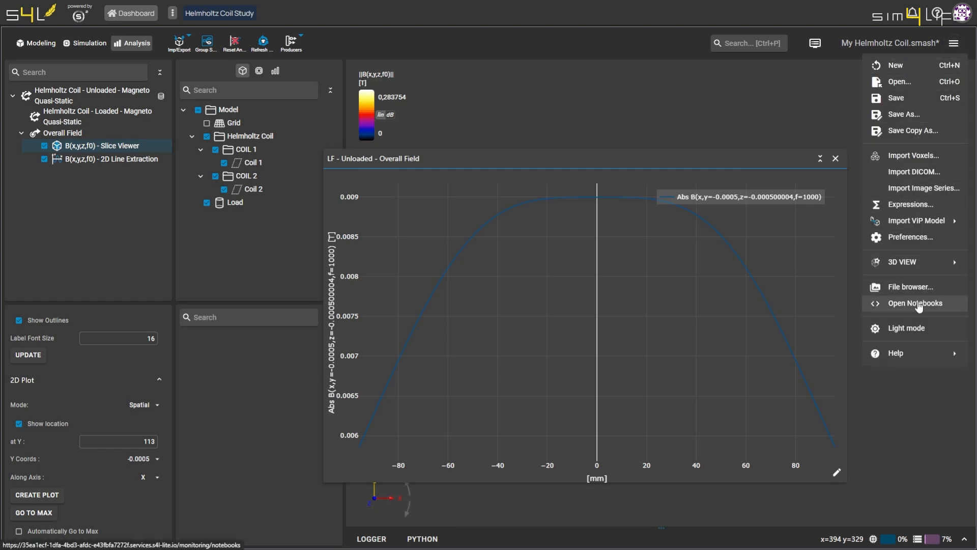
click(915, 303)
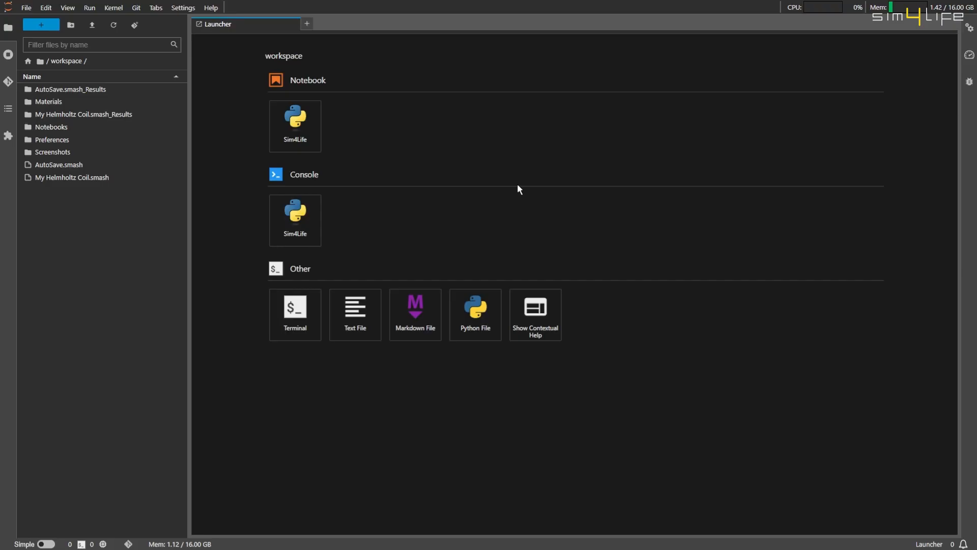
Open Plot_B_Field_Analytical_vs_Numerical.ipynb from the Notebooks folder and run its cells.
click(50, 127)
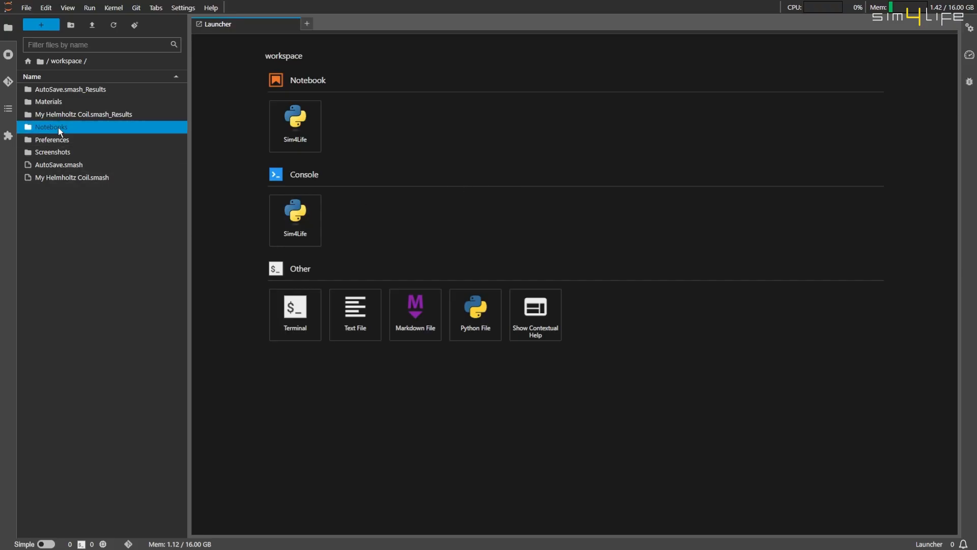
double_click(97, 90)
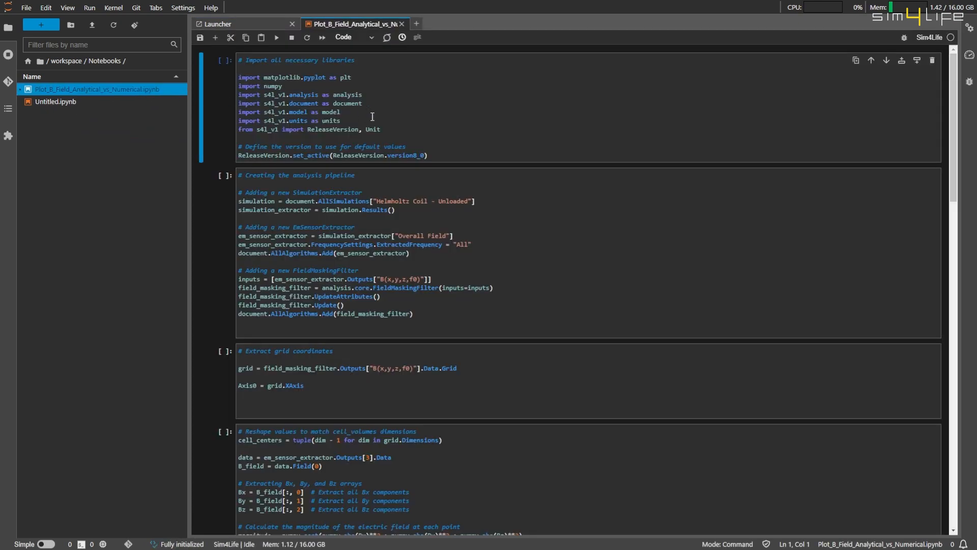
scroll(down, 3)
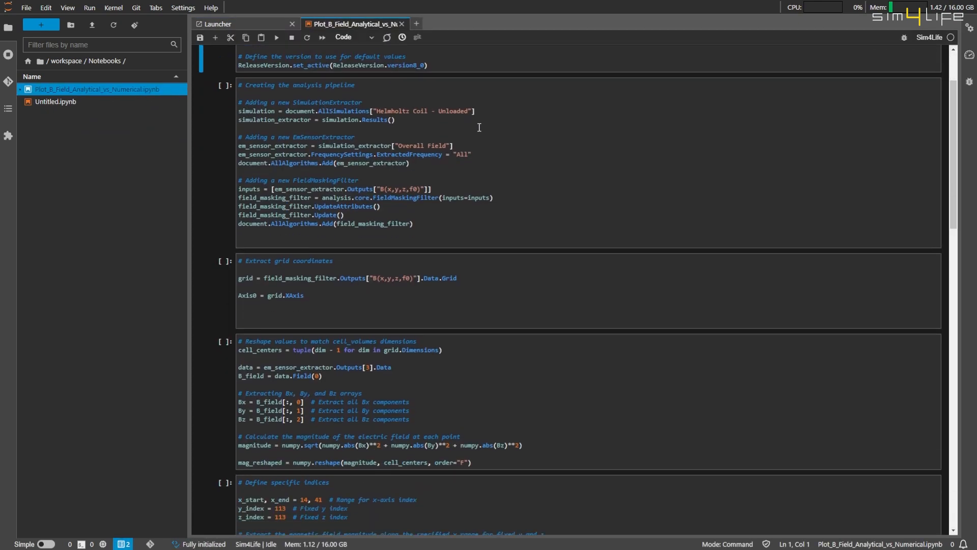
scroll(down, 3)
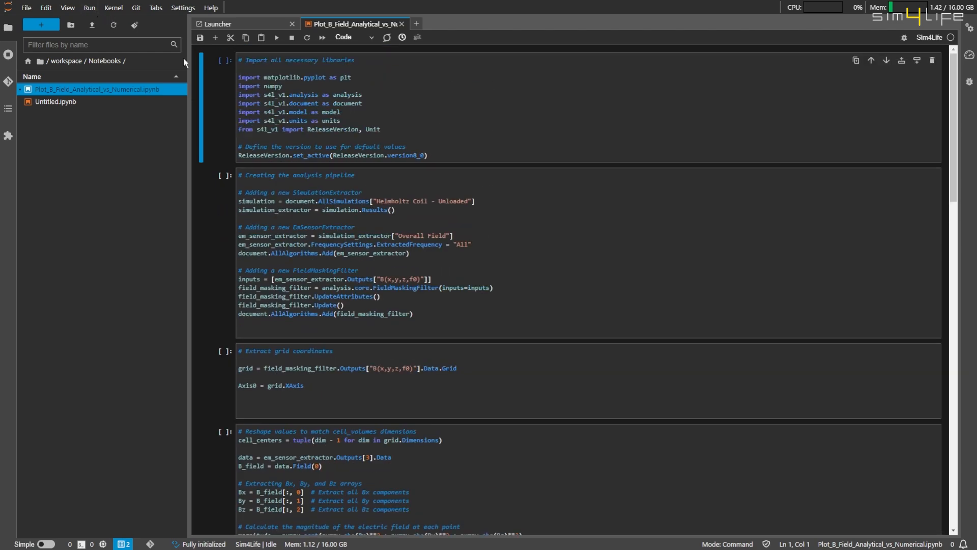
click(90, 7)
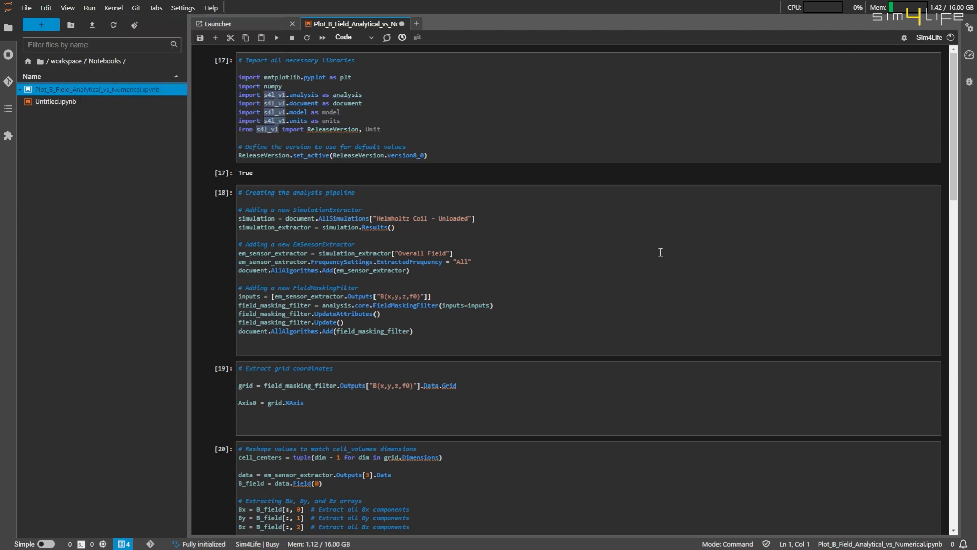
scroll(down, 3)
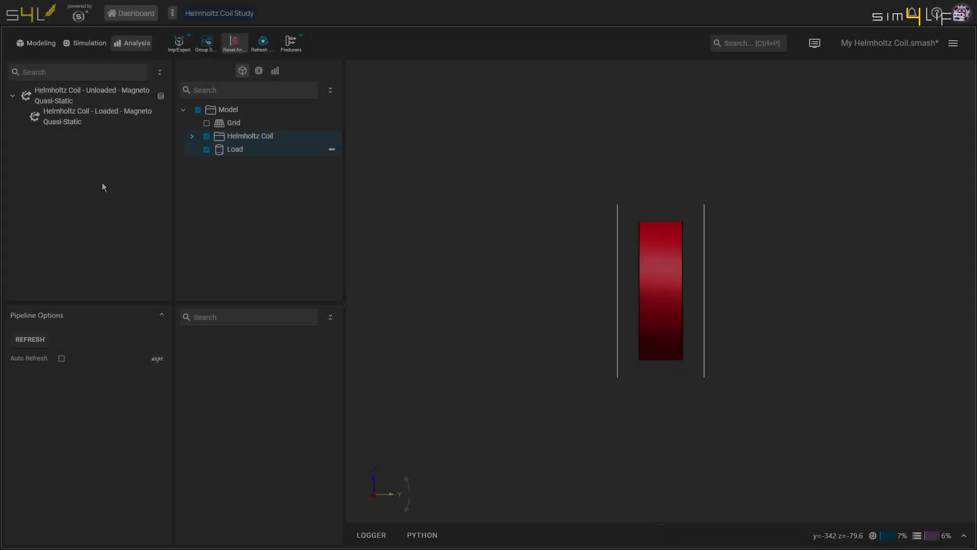
Extract the Overall Field of the loaded coil simulation and add a vector field viewer.
click(97, 116)
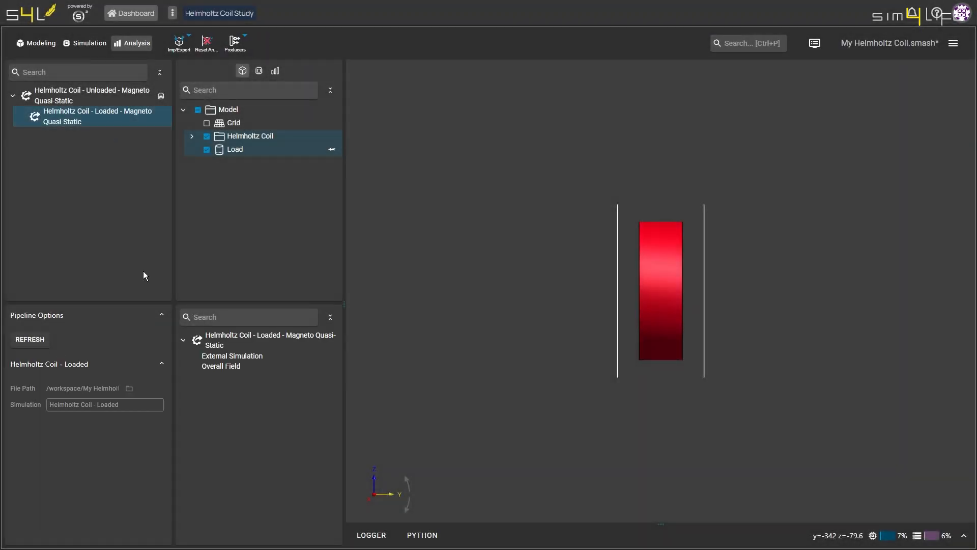
click(221, 366)
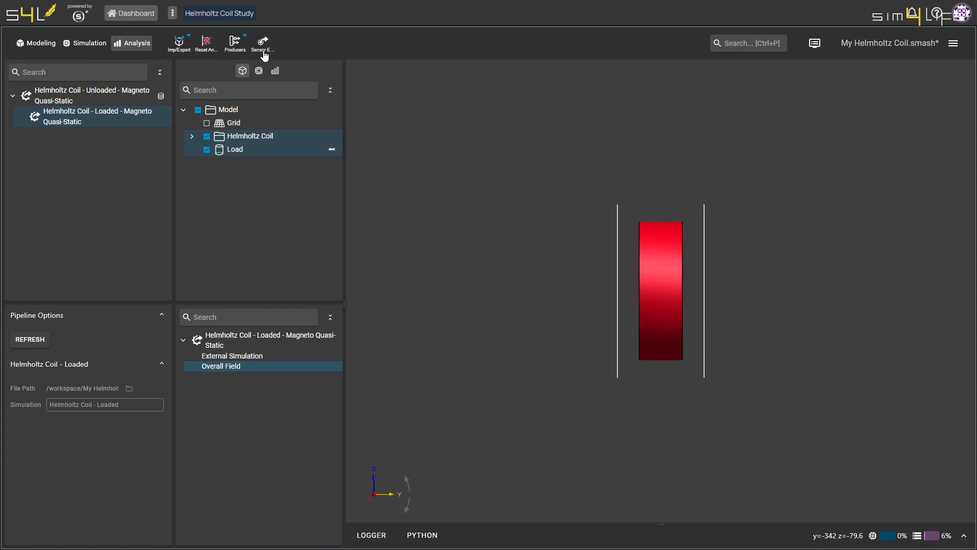
click(221, 366)
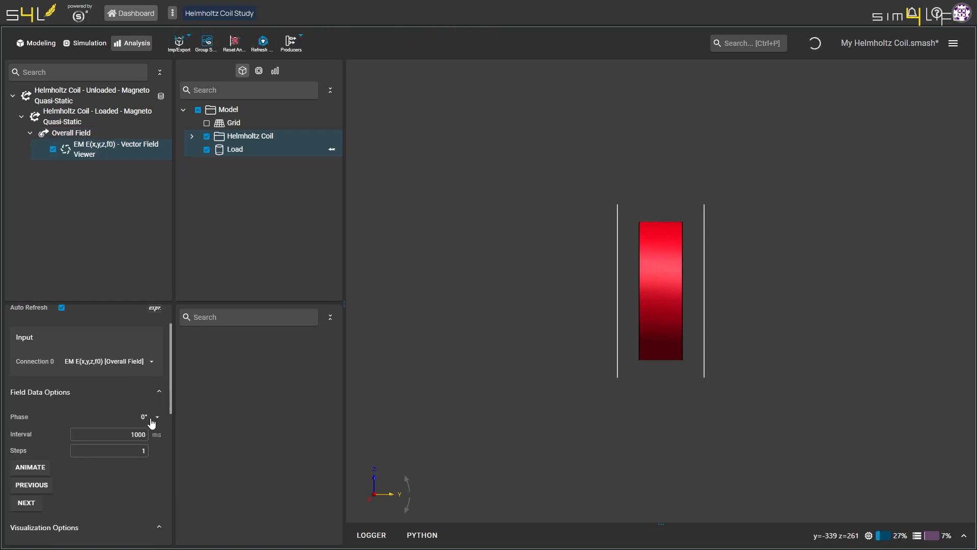
Set the E-field phase to 90° and update the colour bar range to fit the values.
click(149, 417)
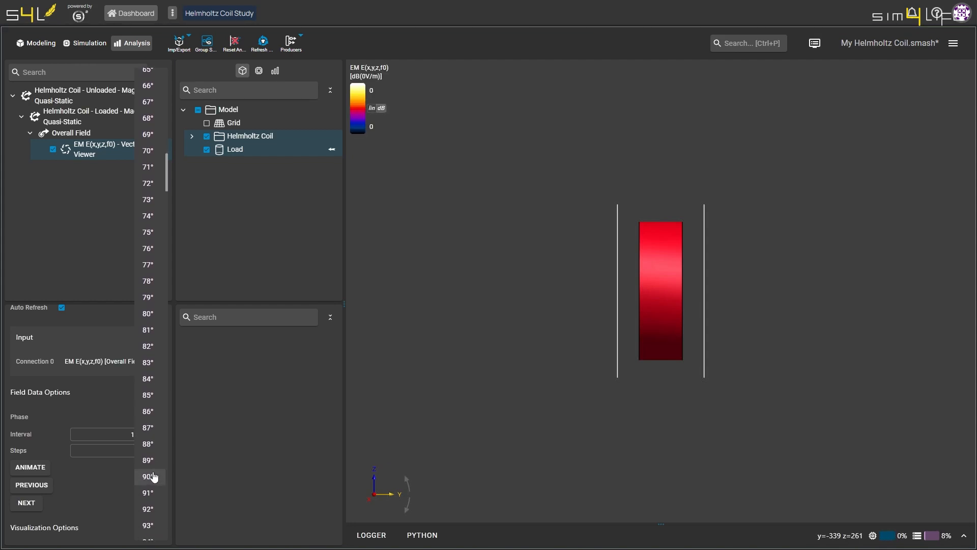
click(148, 476)
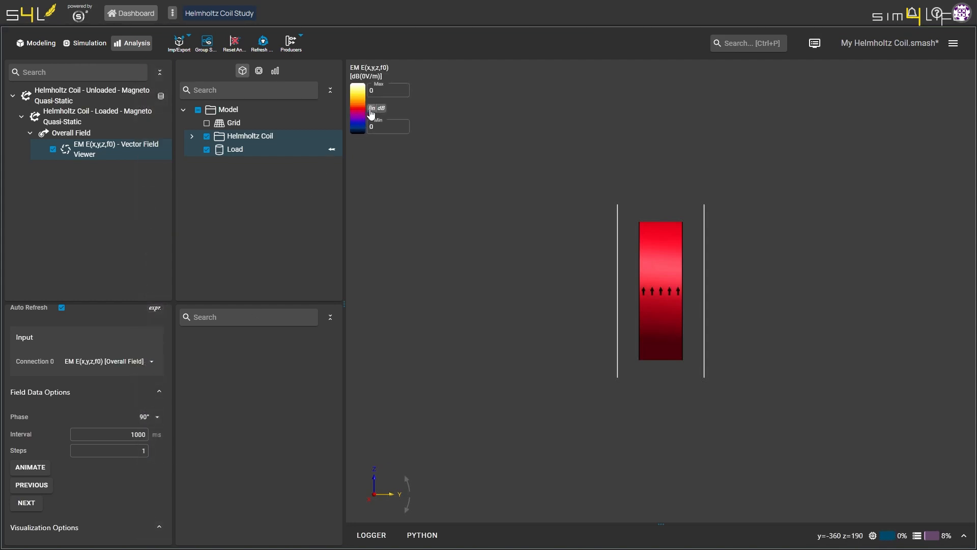
right_click(364, 108)
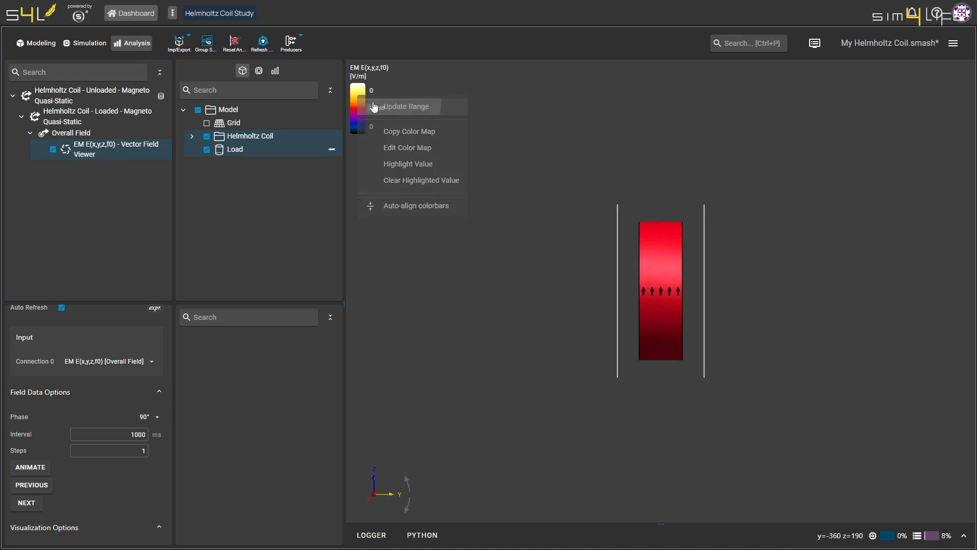
click(405, 106)
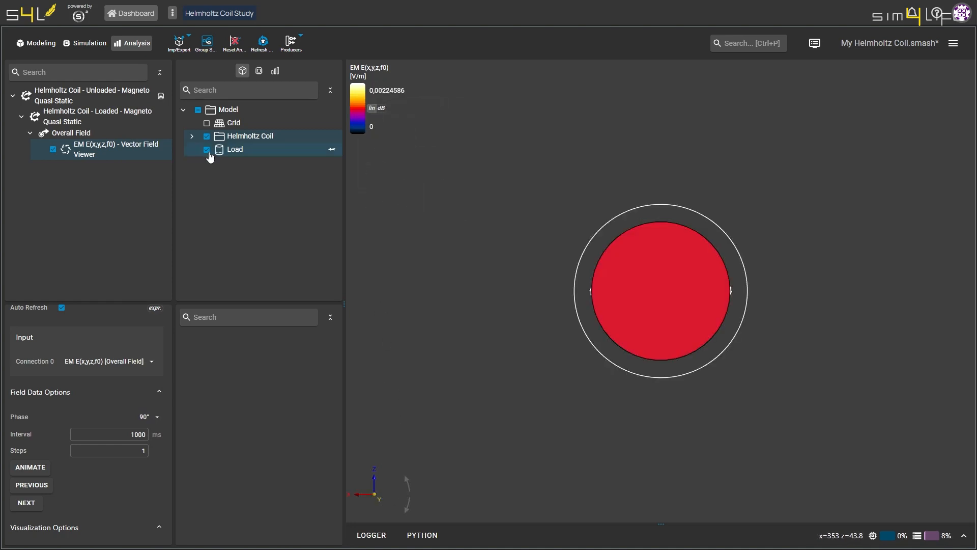
Hide the load and coil geometry and select the loaded simulation's Overall Field.
click(197, 110)
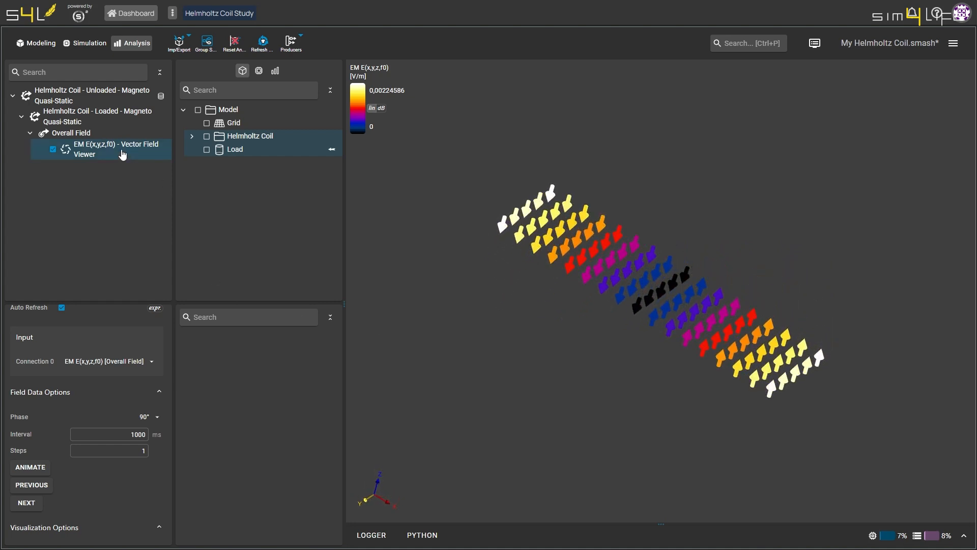
click(70, 133)
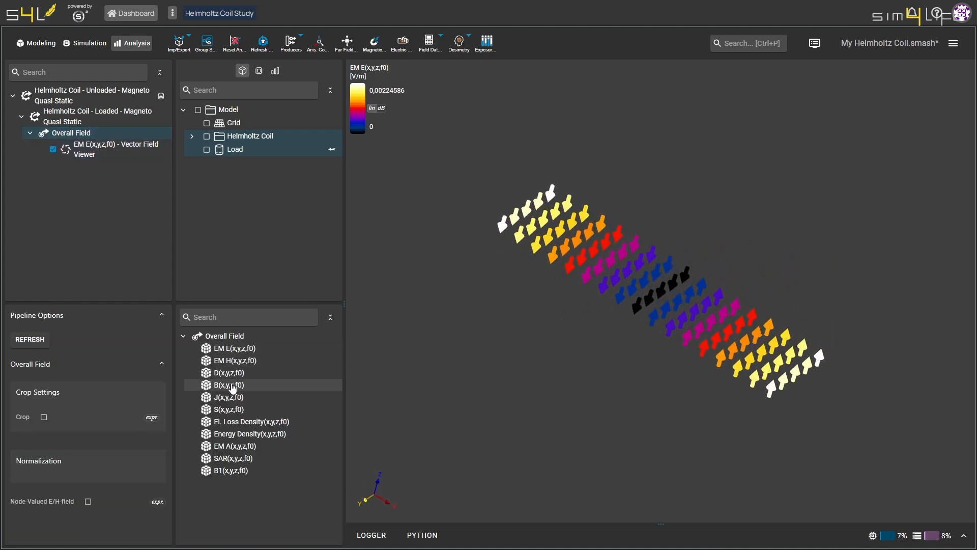
Add a B(x,y,z,f0) streamline viewer with 40 samples, length 0.3, seeded from a plane source.
click(229, 385)
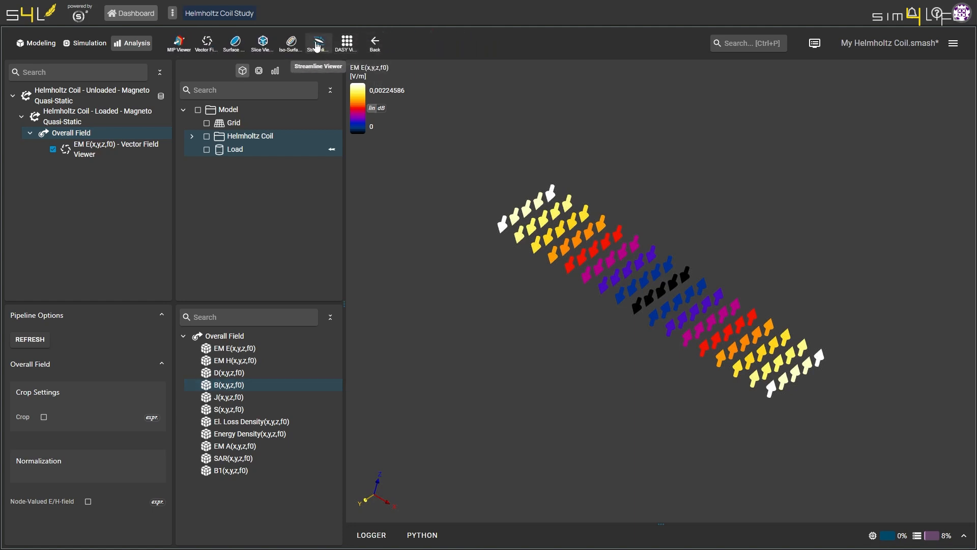
click(318, 43)
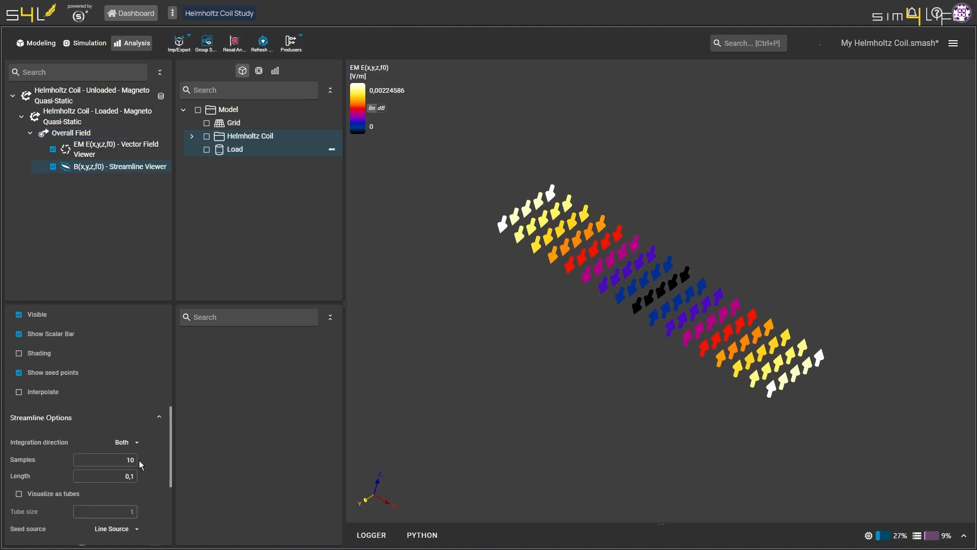
text(40)
text(0.3)
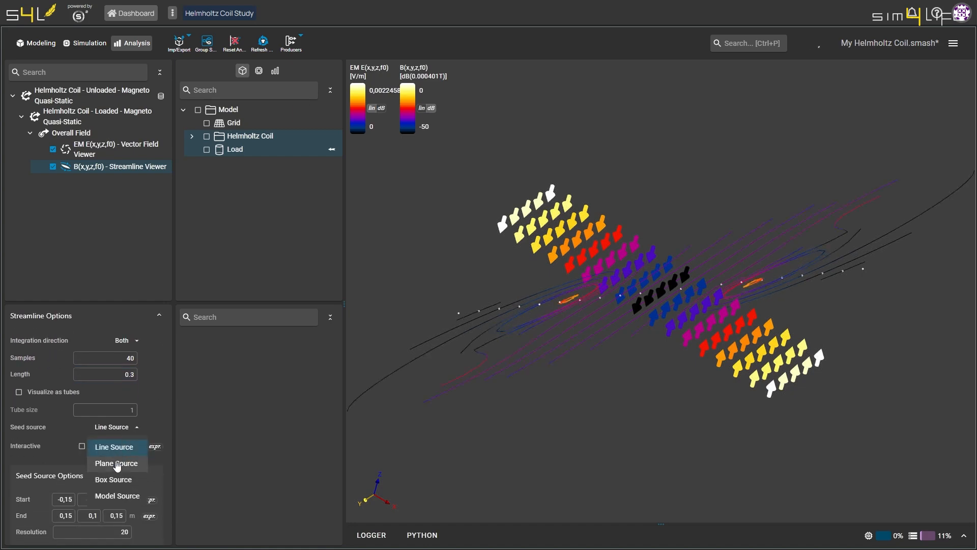
click(116, 463)
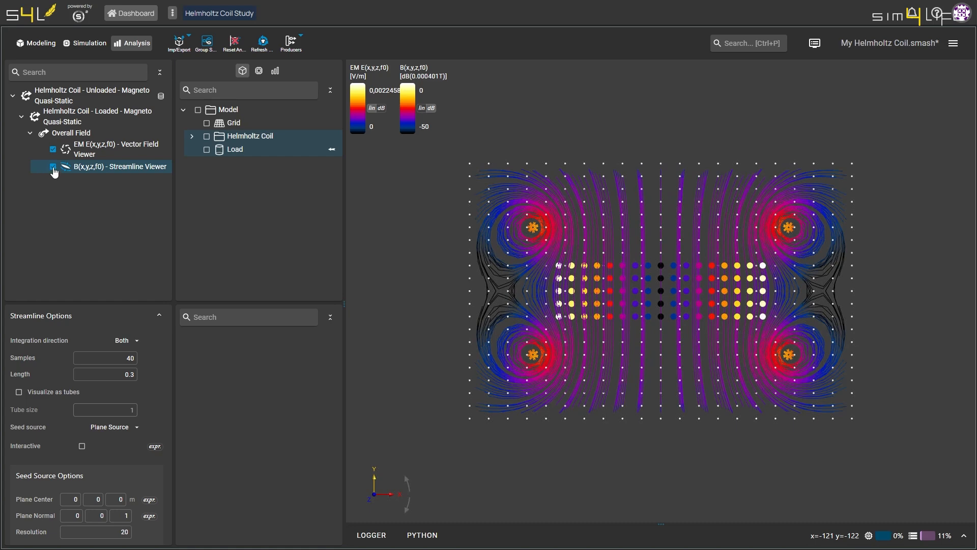
Hide the streamline viewer and make the coil and load geometry visible again.
click(52, 166)
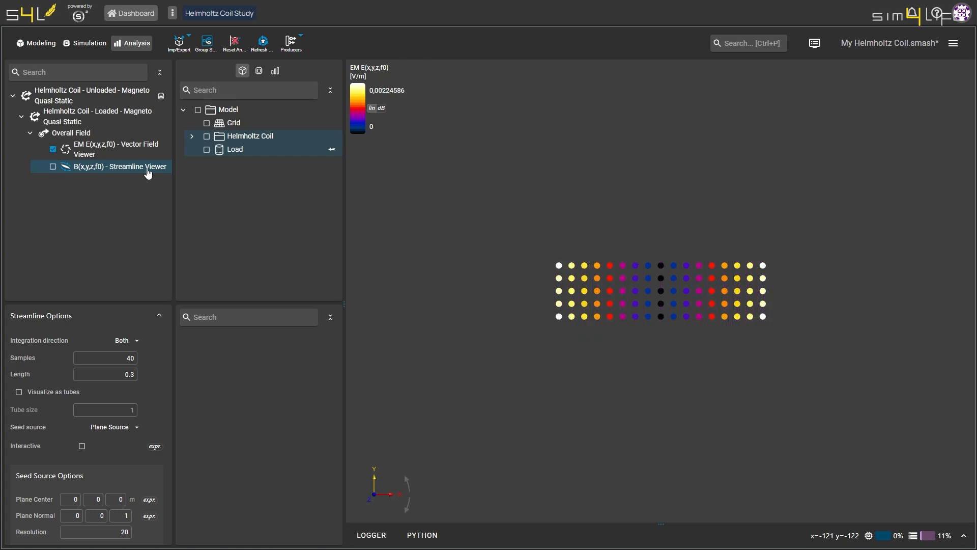
click(198, 109)
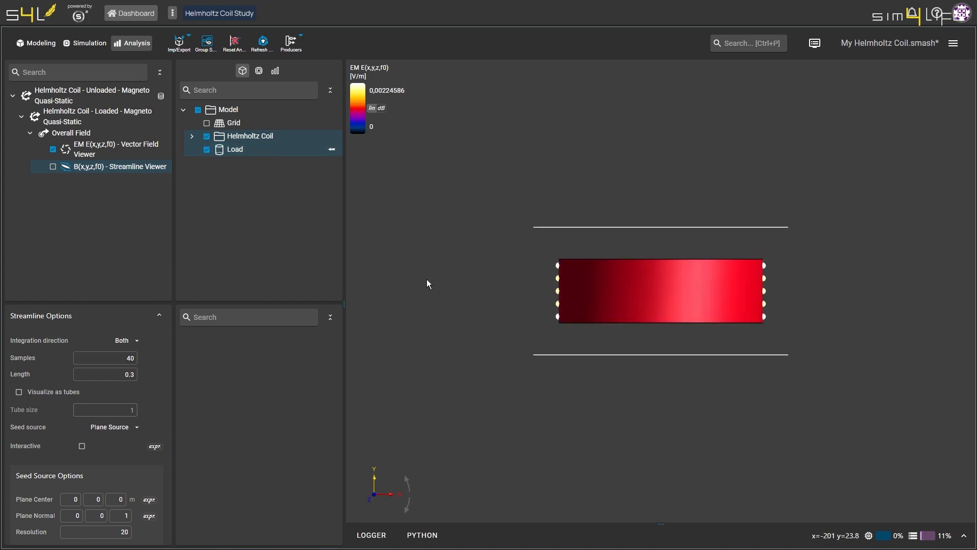